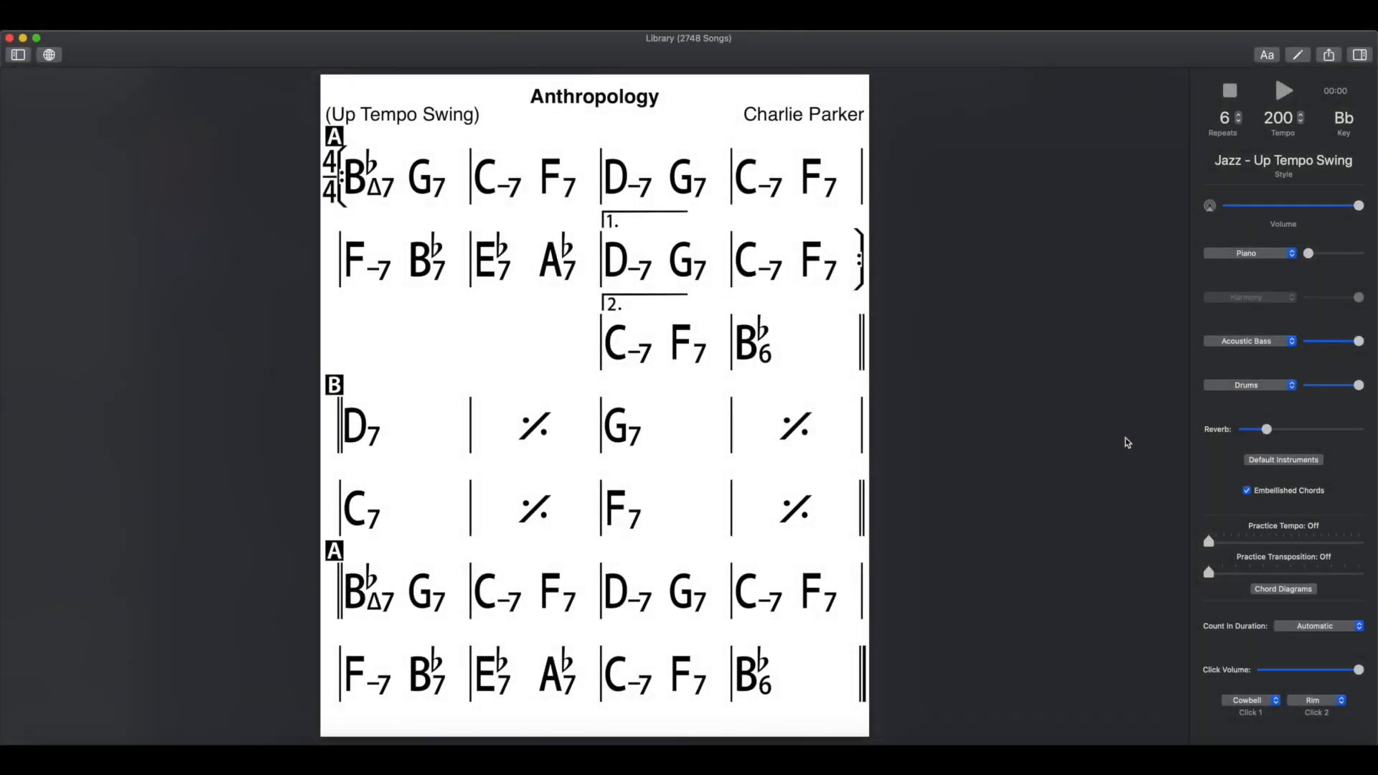
mouse_move(1126, 442)
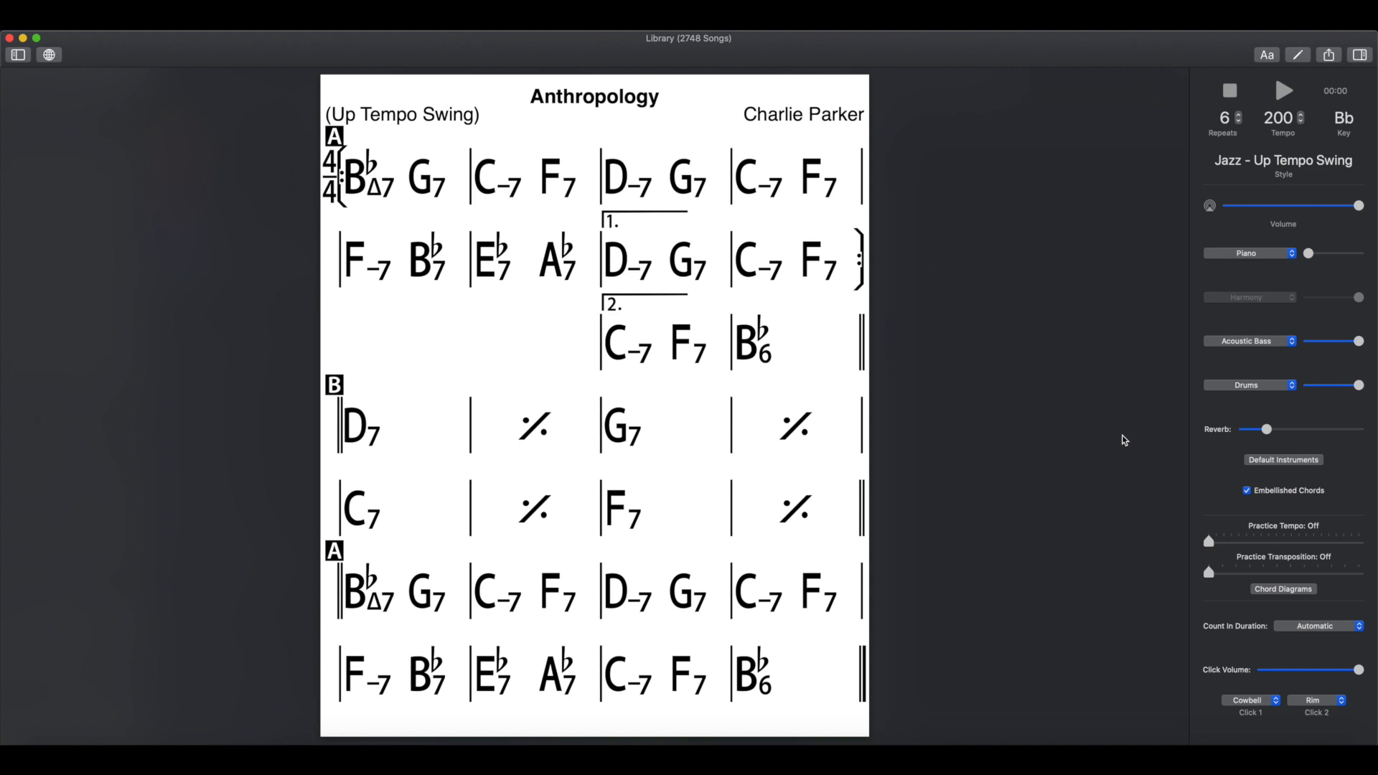
mouse_move(946, 376)
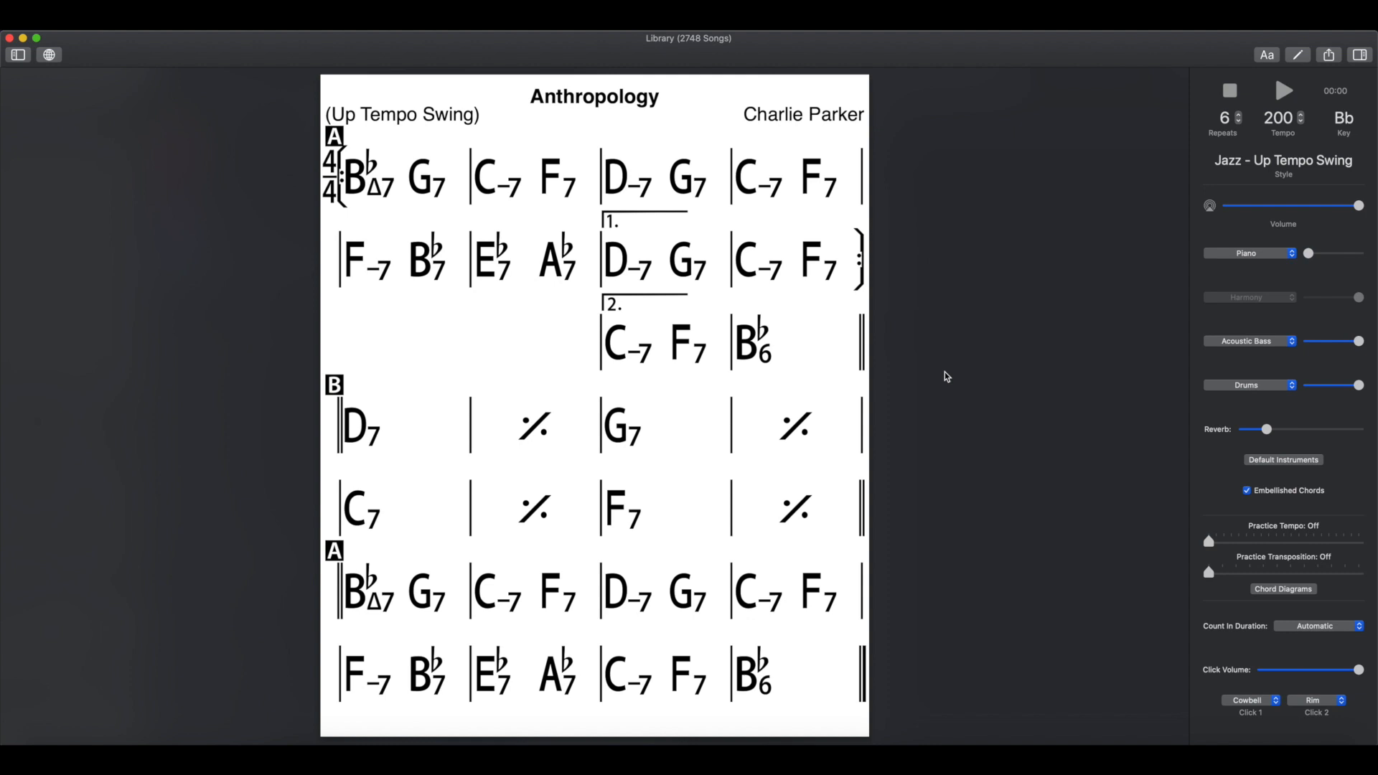
mouse_move(639, 104)
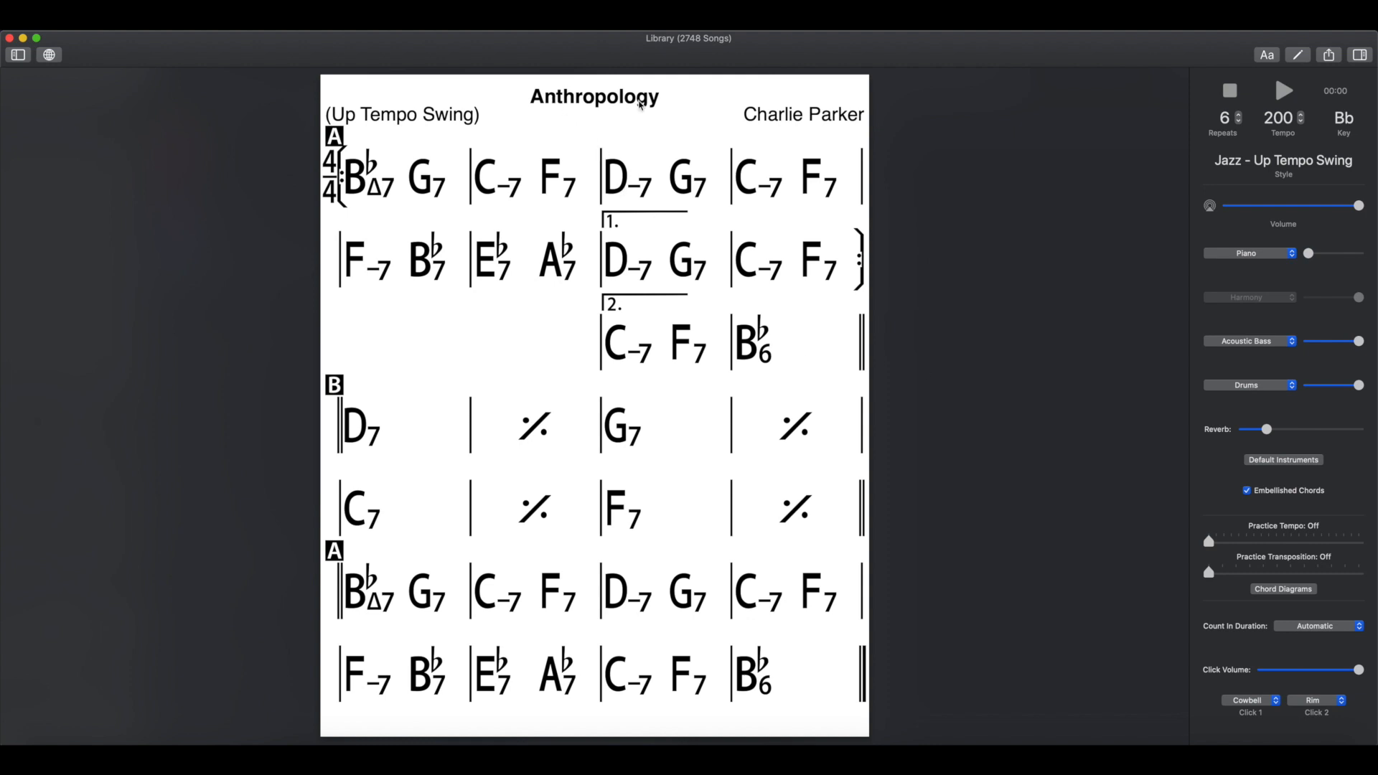
mouse_move(1065, 269)
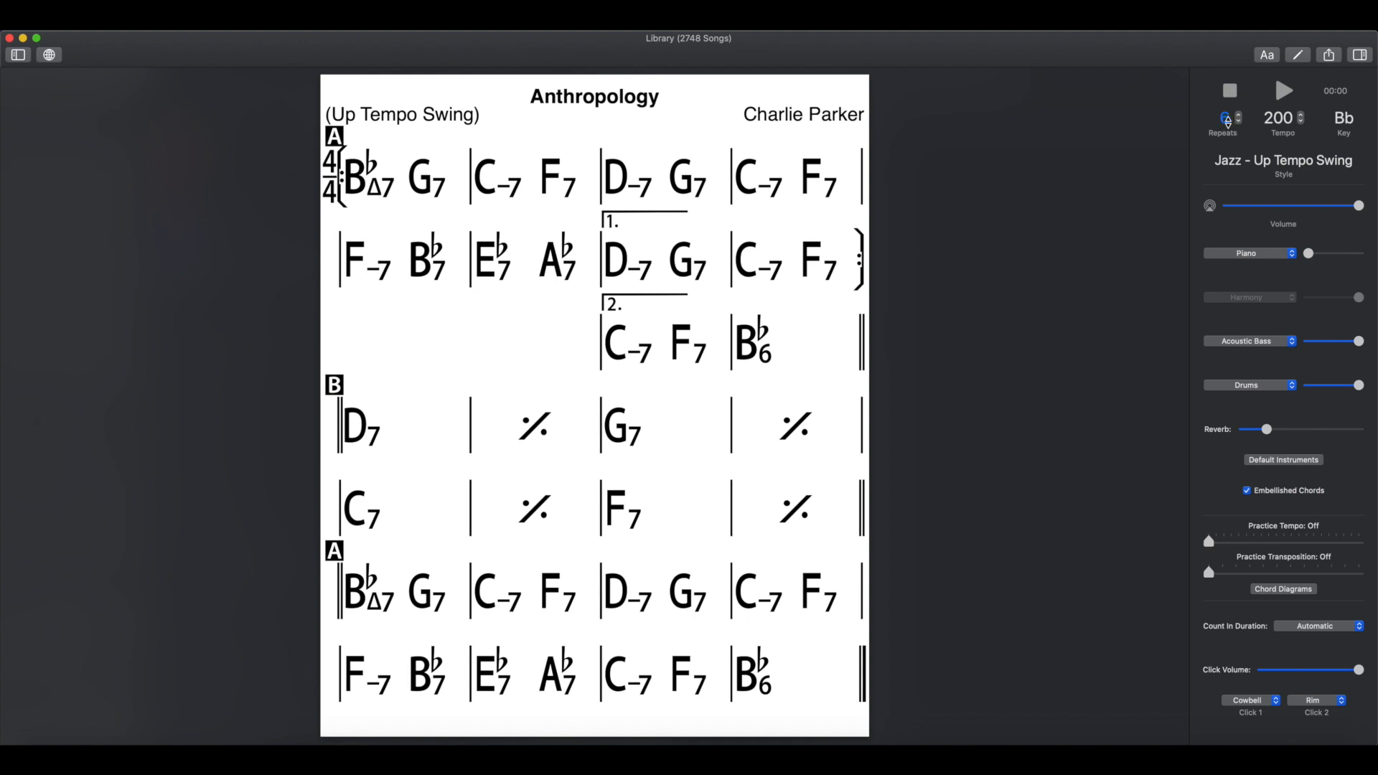
Export the Anthropology accompaniment from iReal Pro using Share Audio.
click(1240, 114)
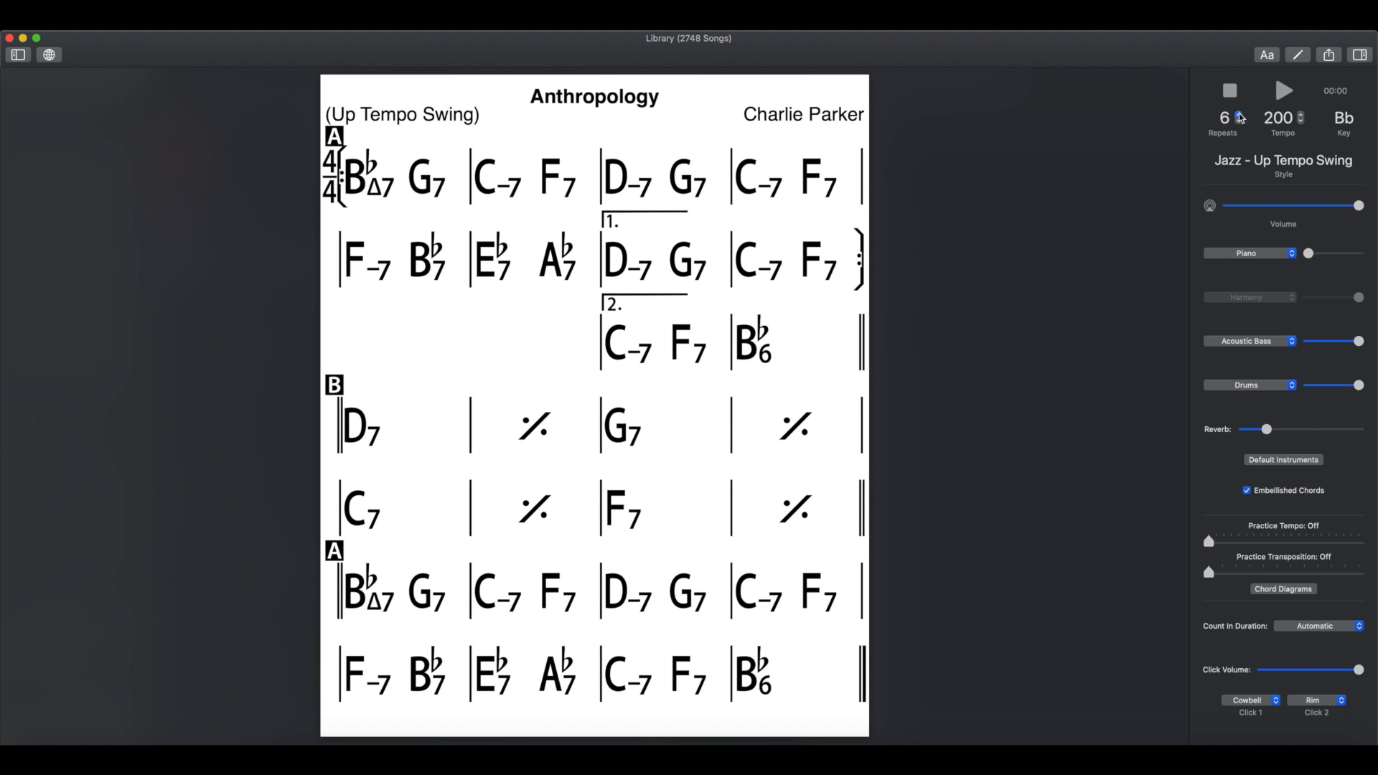
mouse_move(1148, 156)
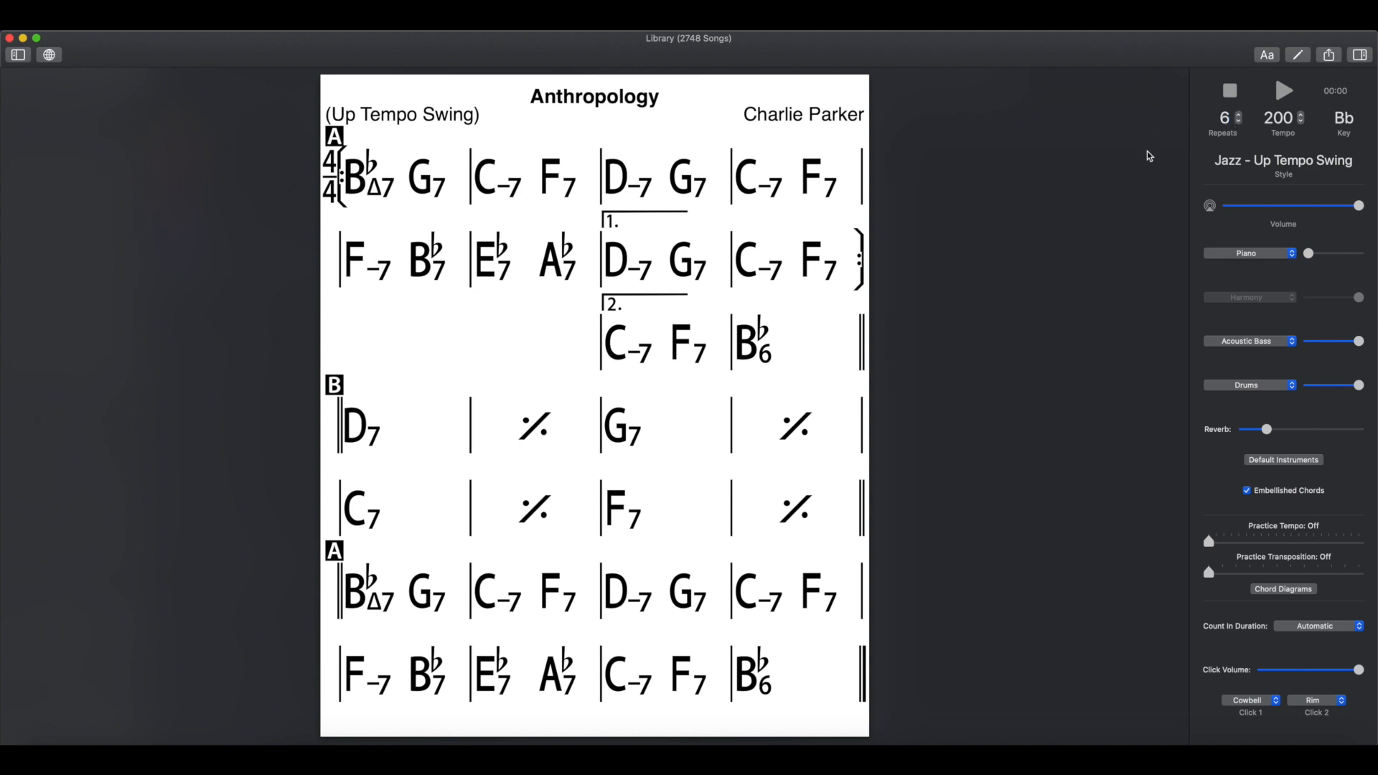
mouse_move(1239, 249)
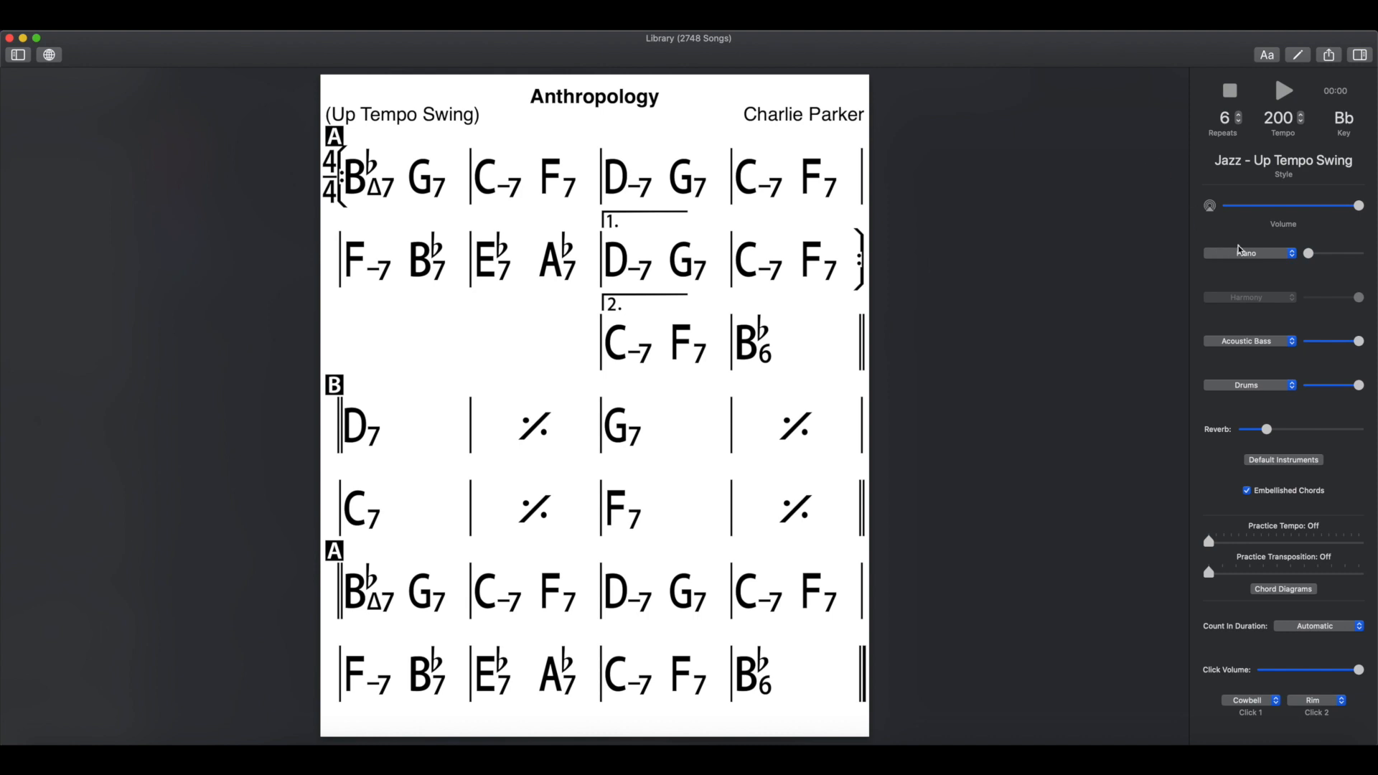
drag(1307, 253, 1320, 253)
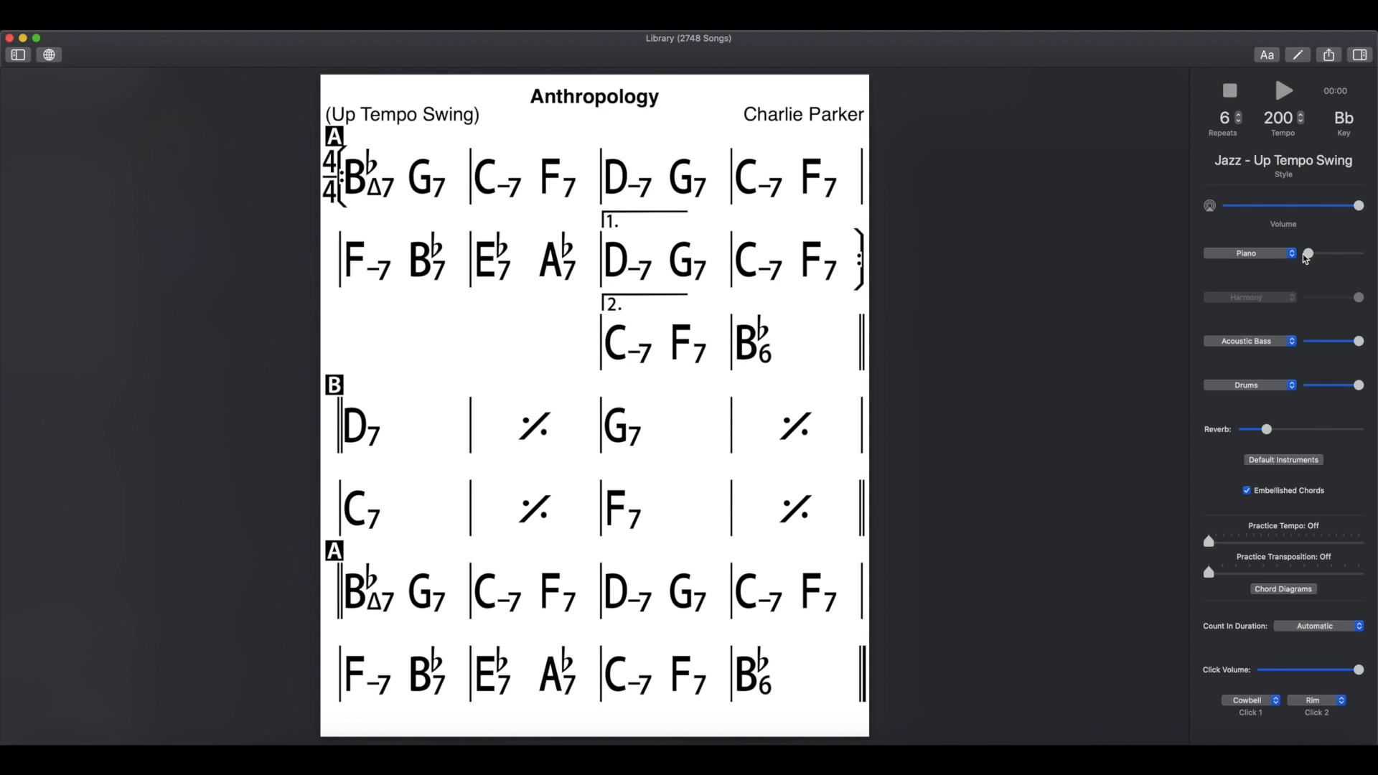
mouse_move(1156, 264)
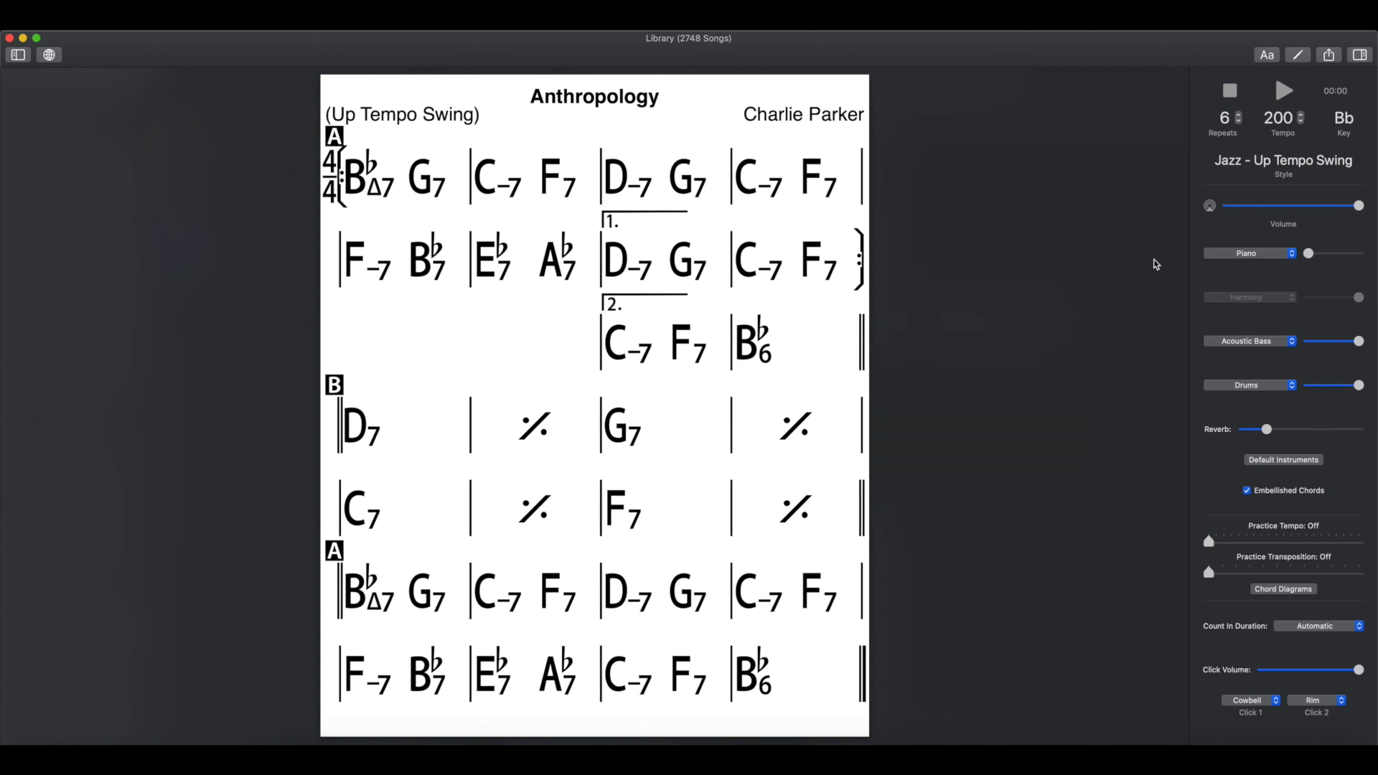
click(1328, 54)
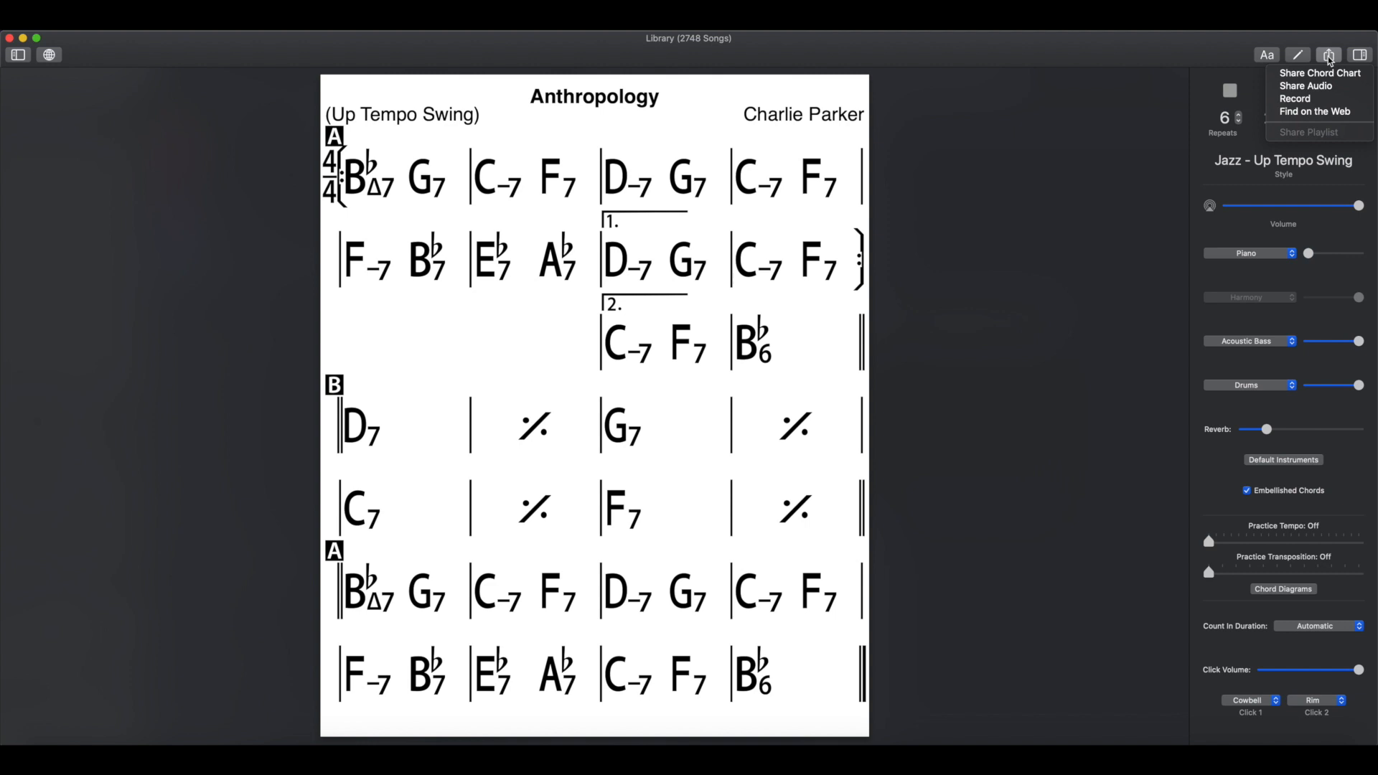
mouse_move(1318, 86)
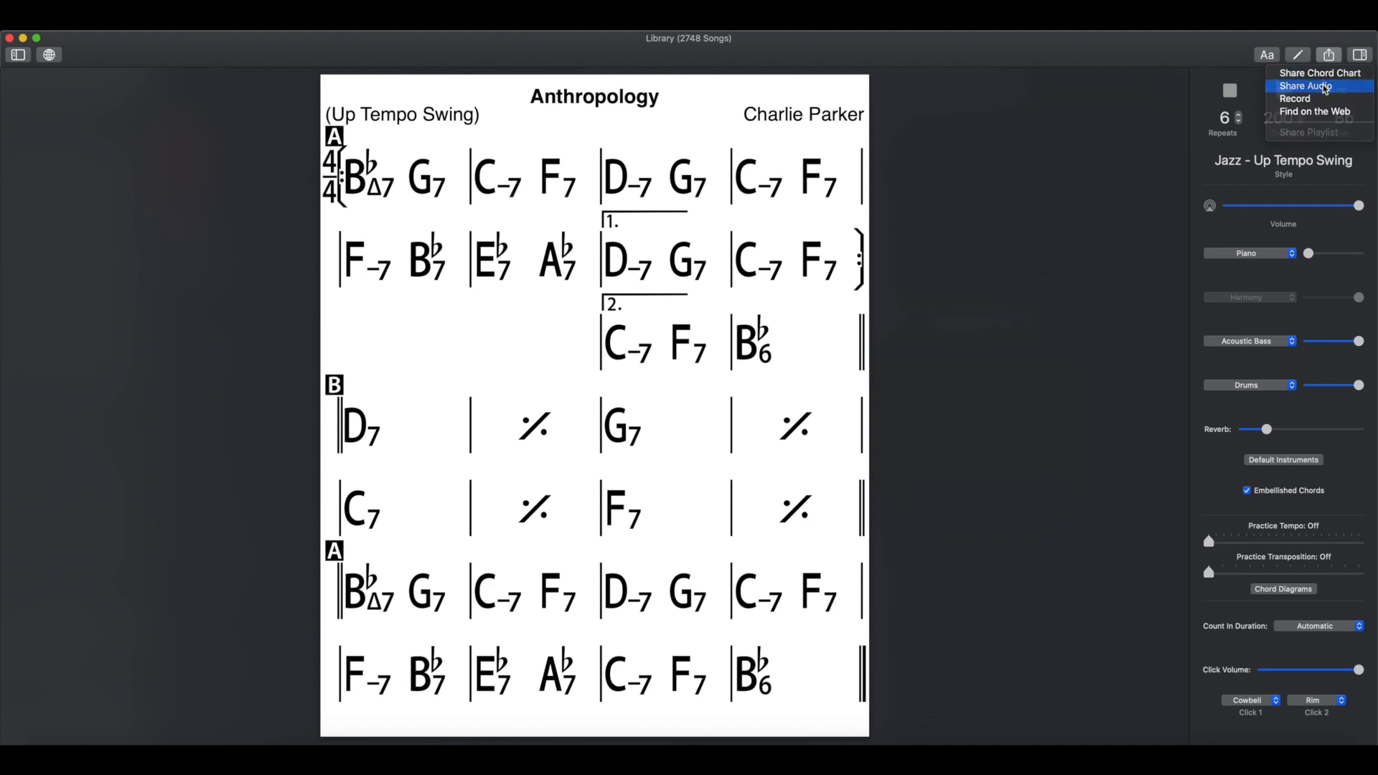
click(1308, 86)
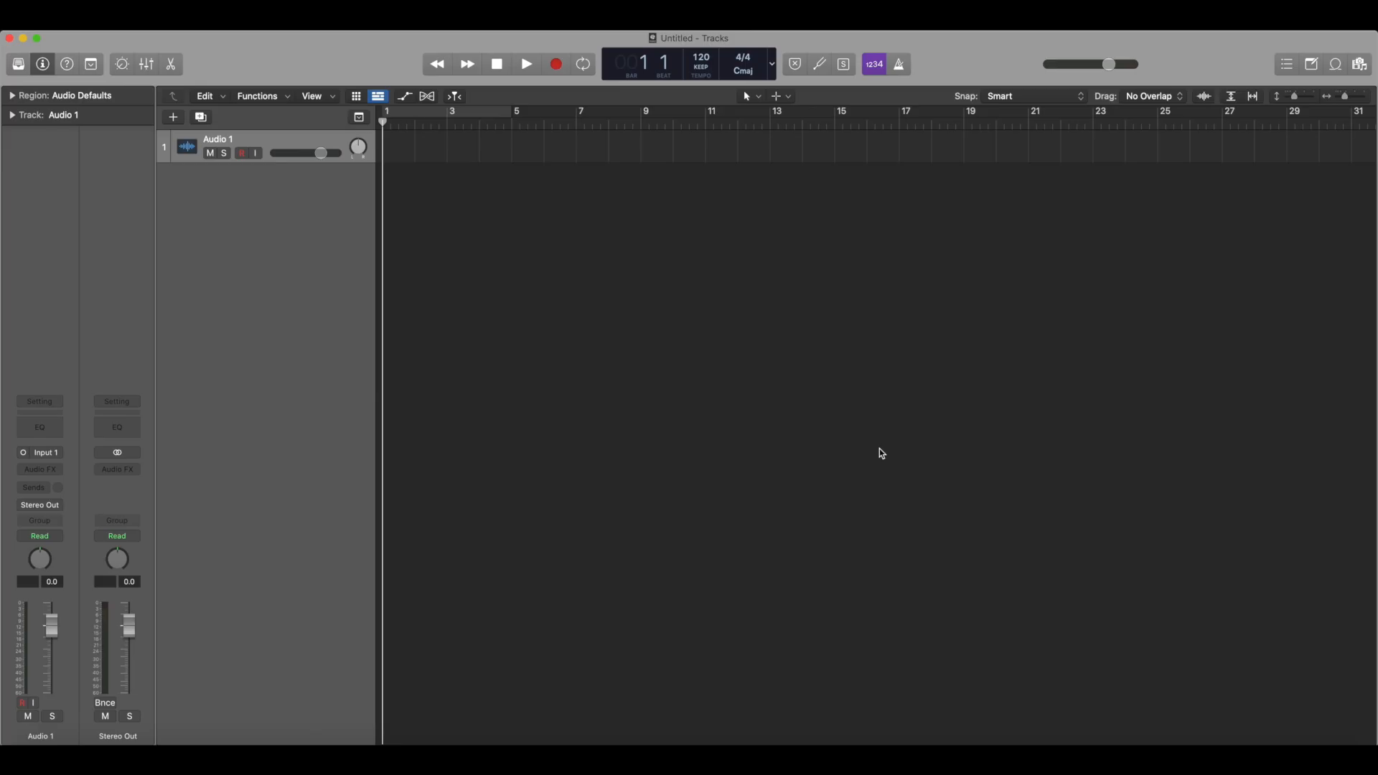
mouse_move(878, 458)
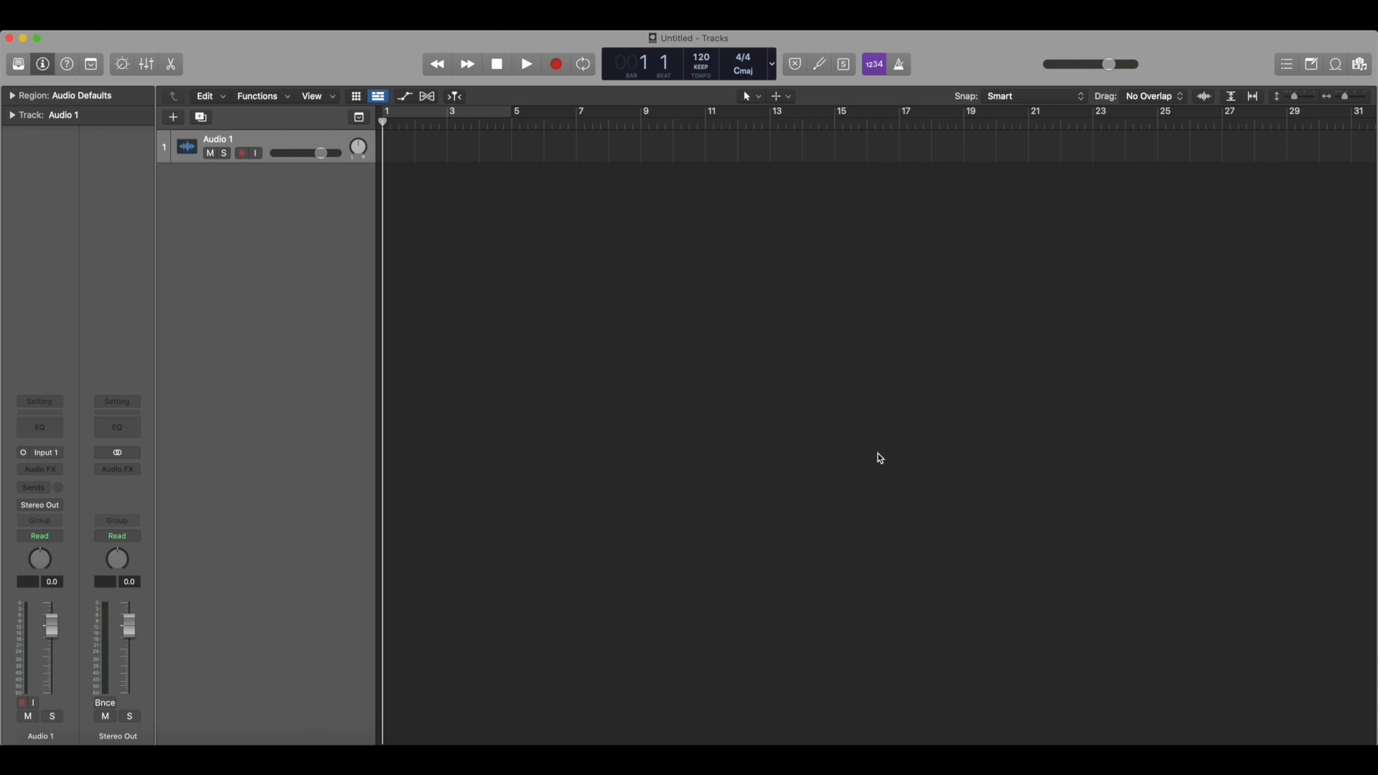
mouse_move(527, 337)
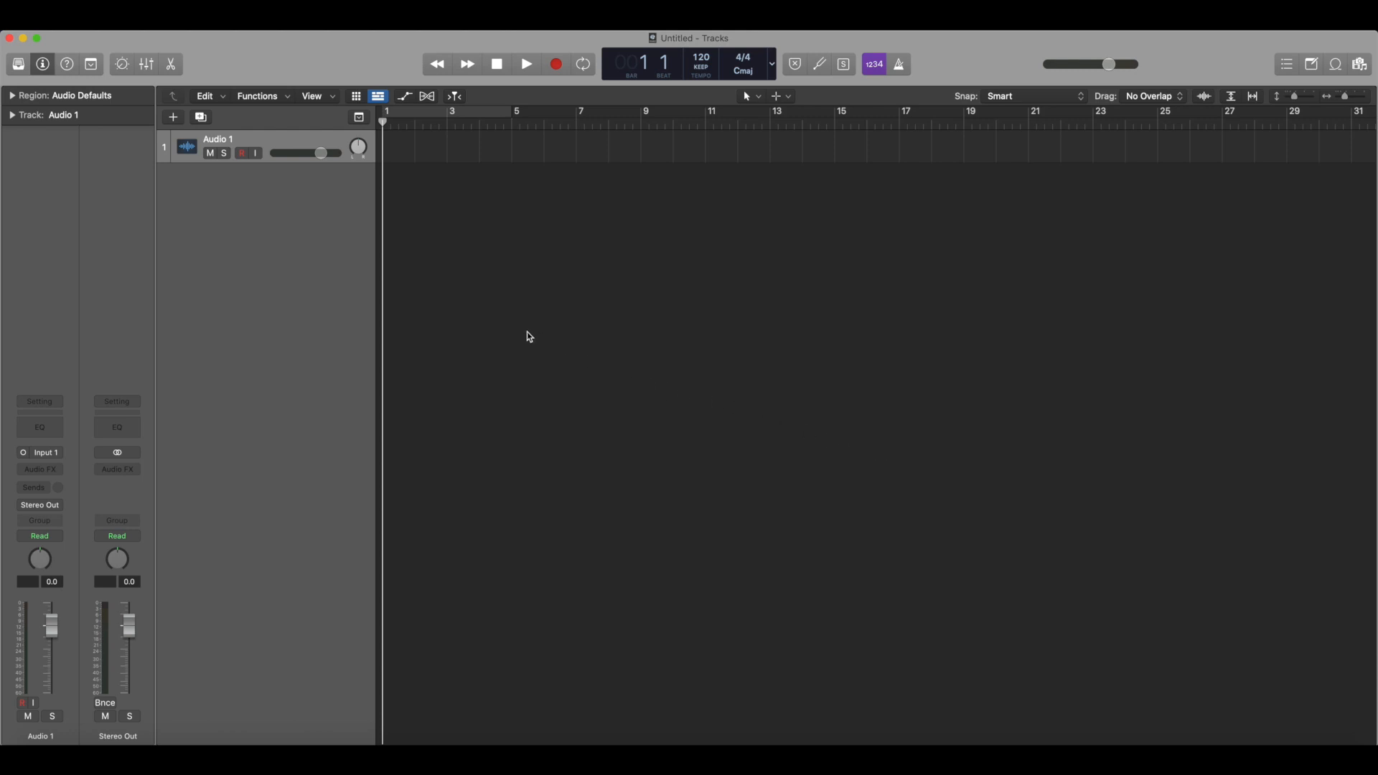
mouse_move(261, 146)
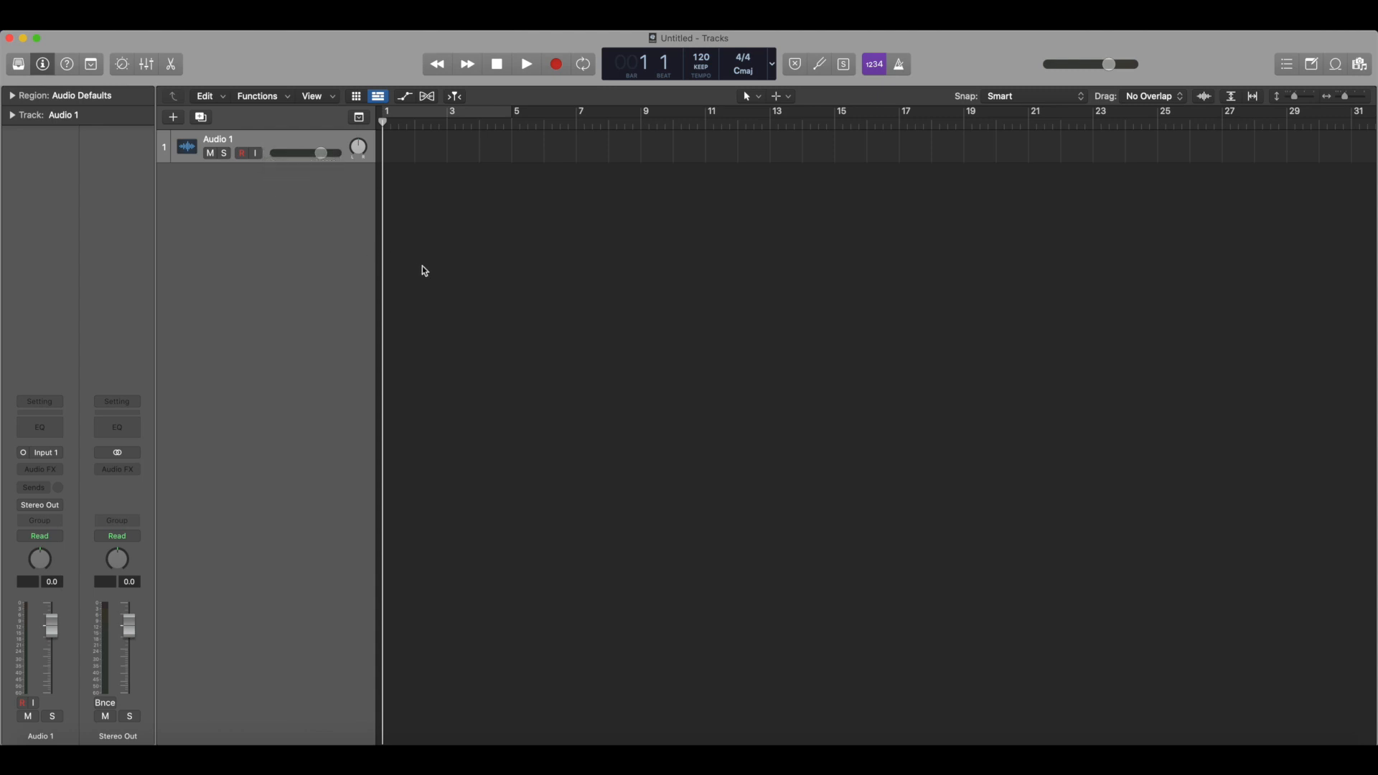
mouse_move(439, 270)
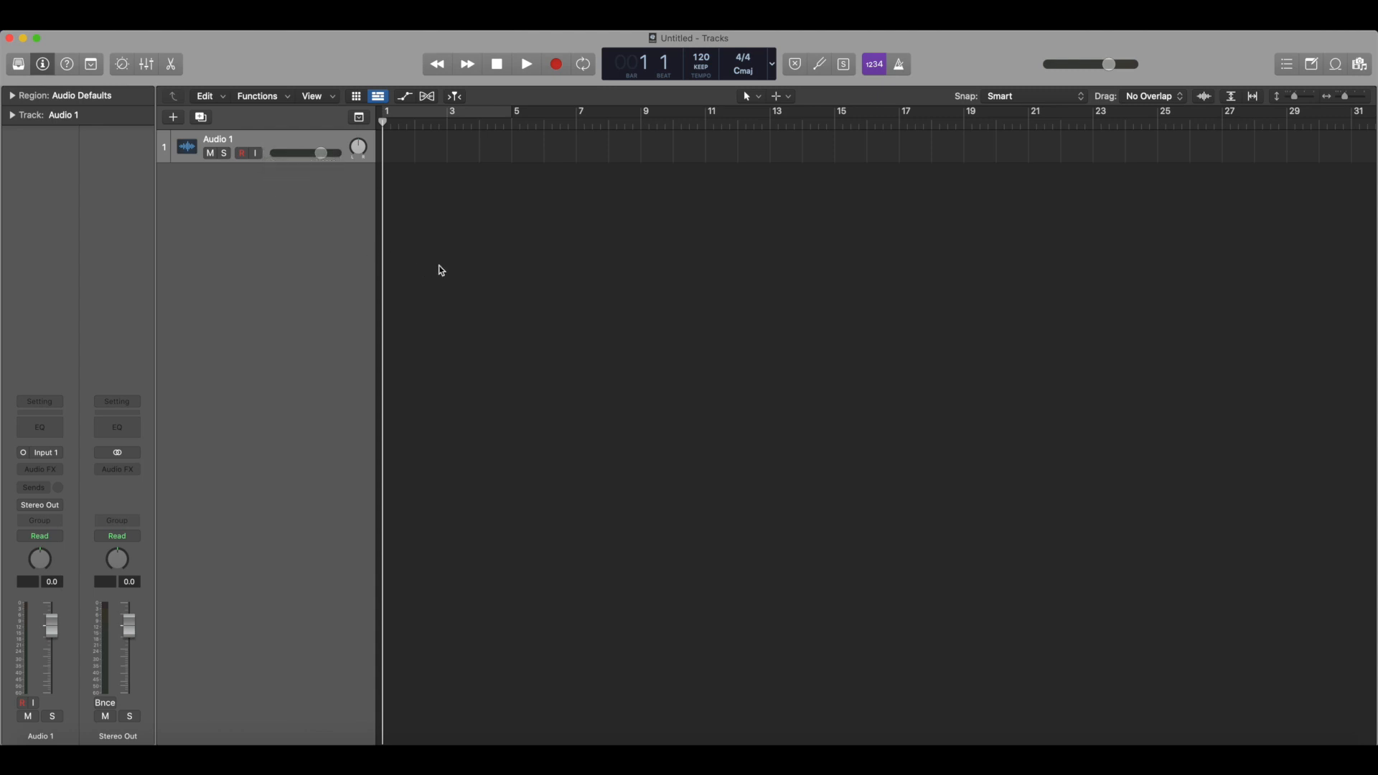
mouse_move(463, 277)
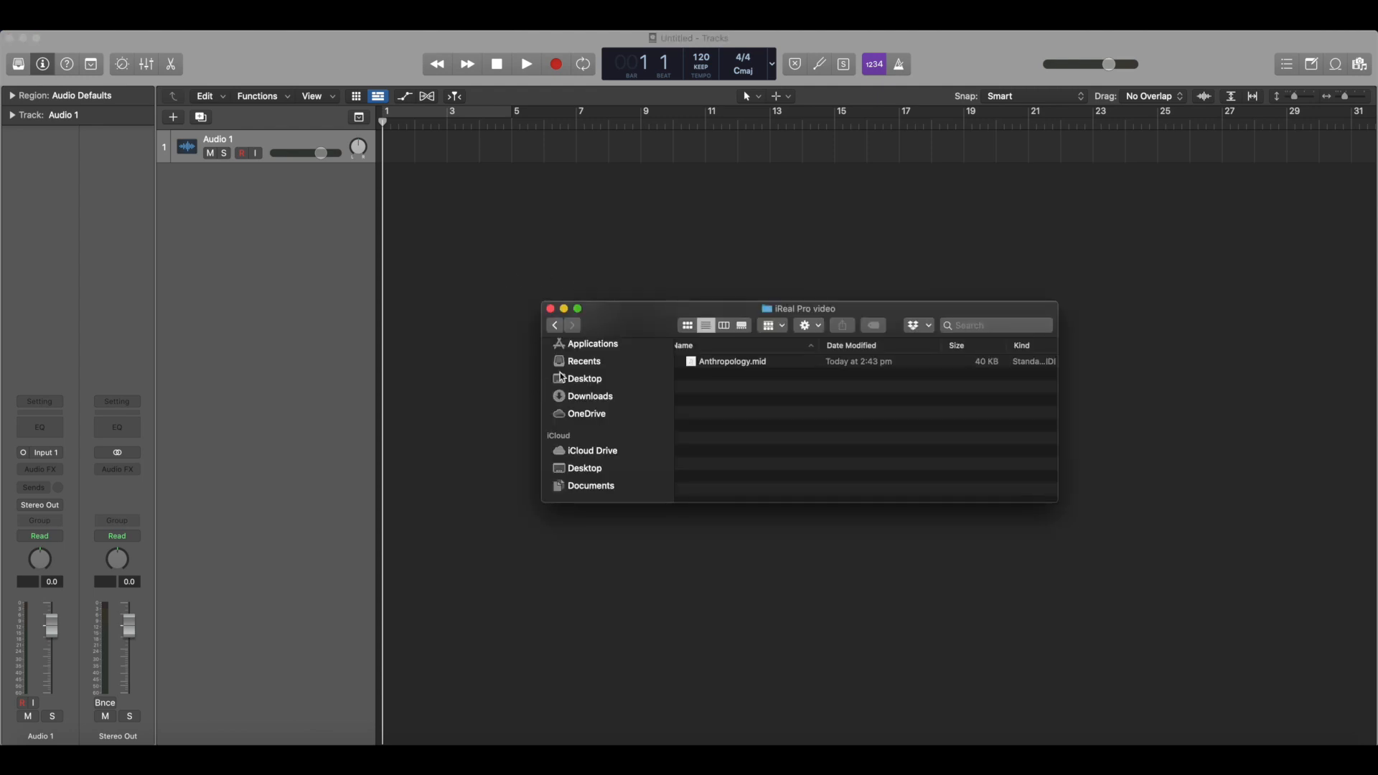
mouse_move(666, 384)
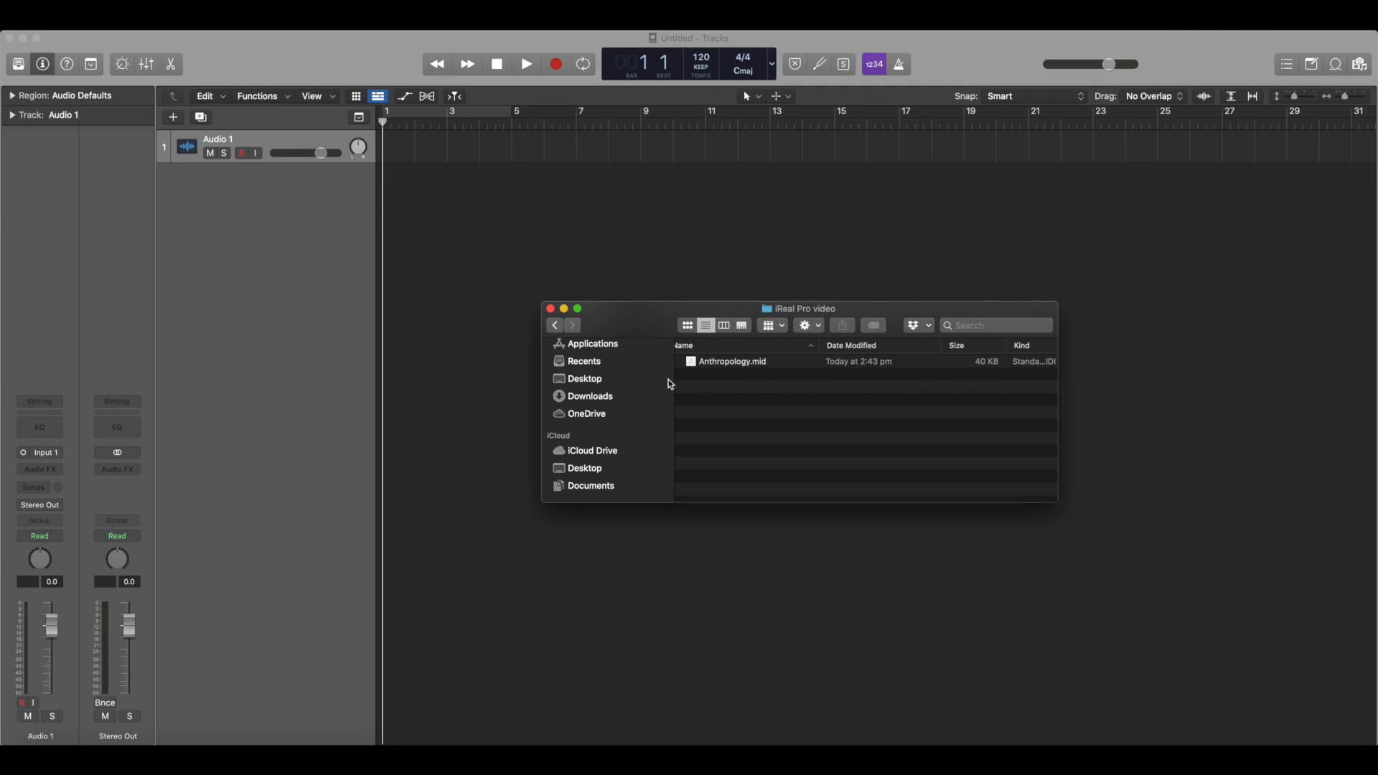
Import Anthropology.mid as instrument tracks and adopt its 200 BPM tempo.
drag(732, 361, 364, 341)
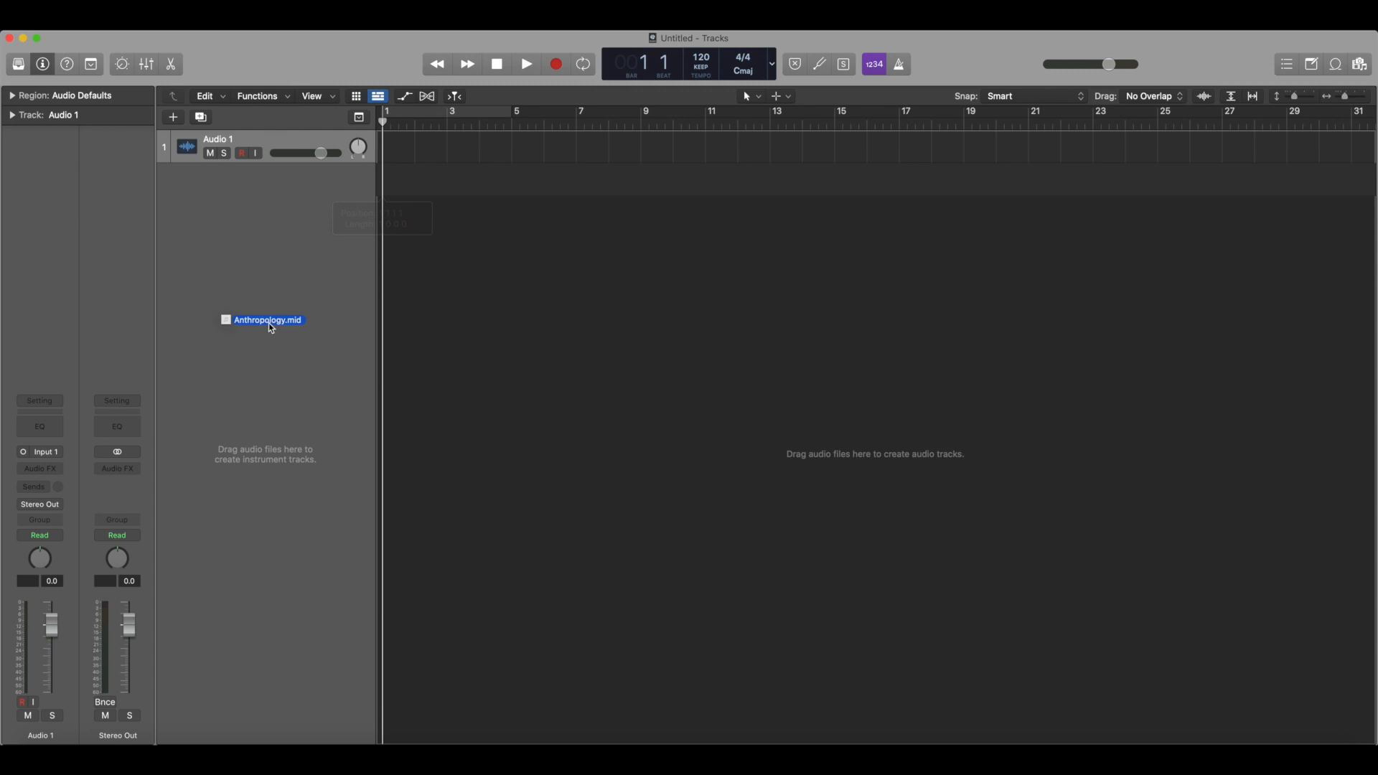
click(268, 319)
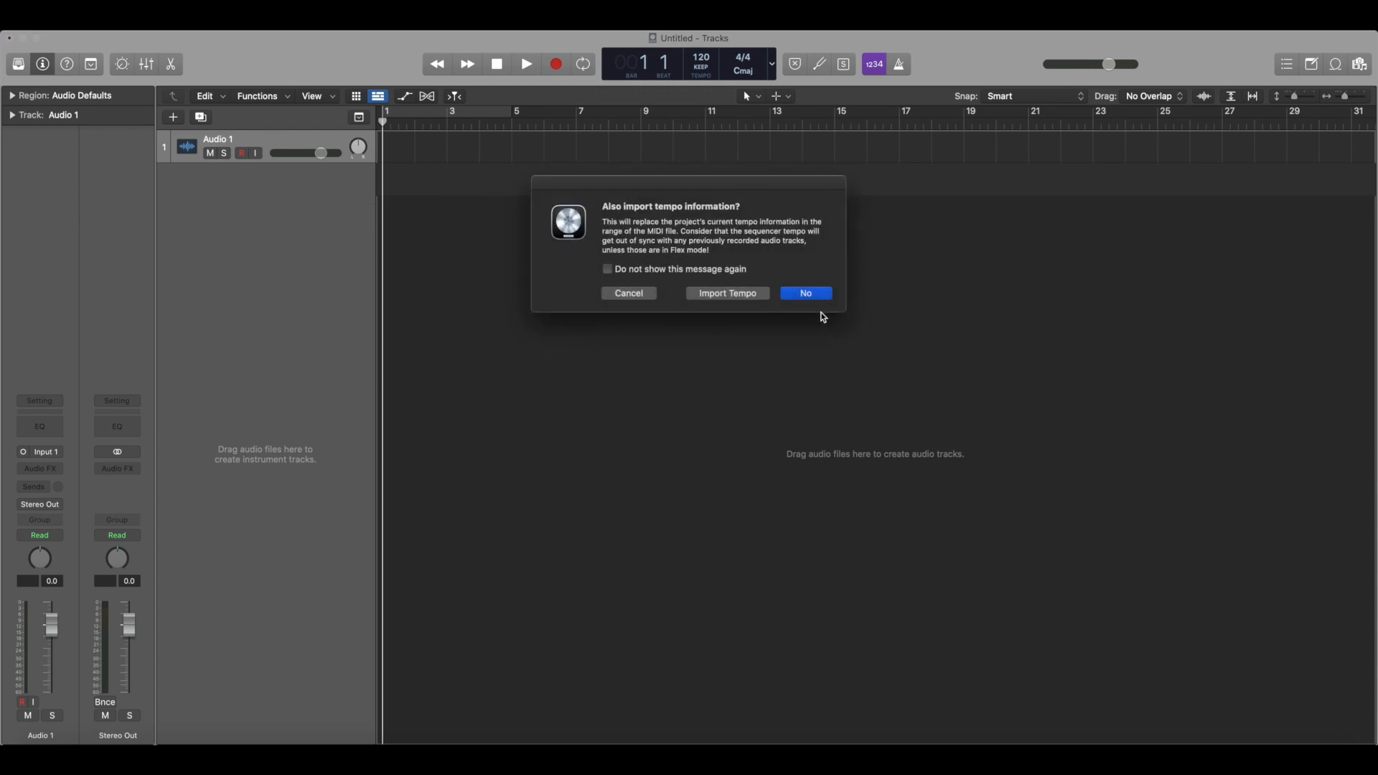
mouse_move(727, 292)
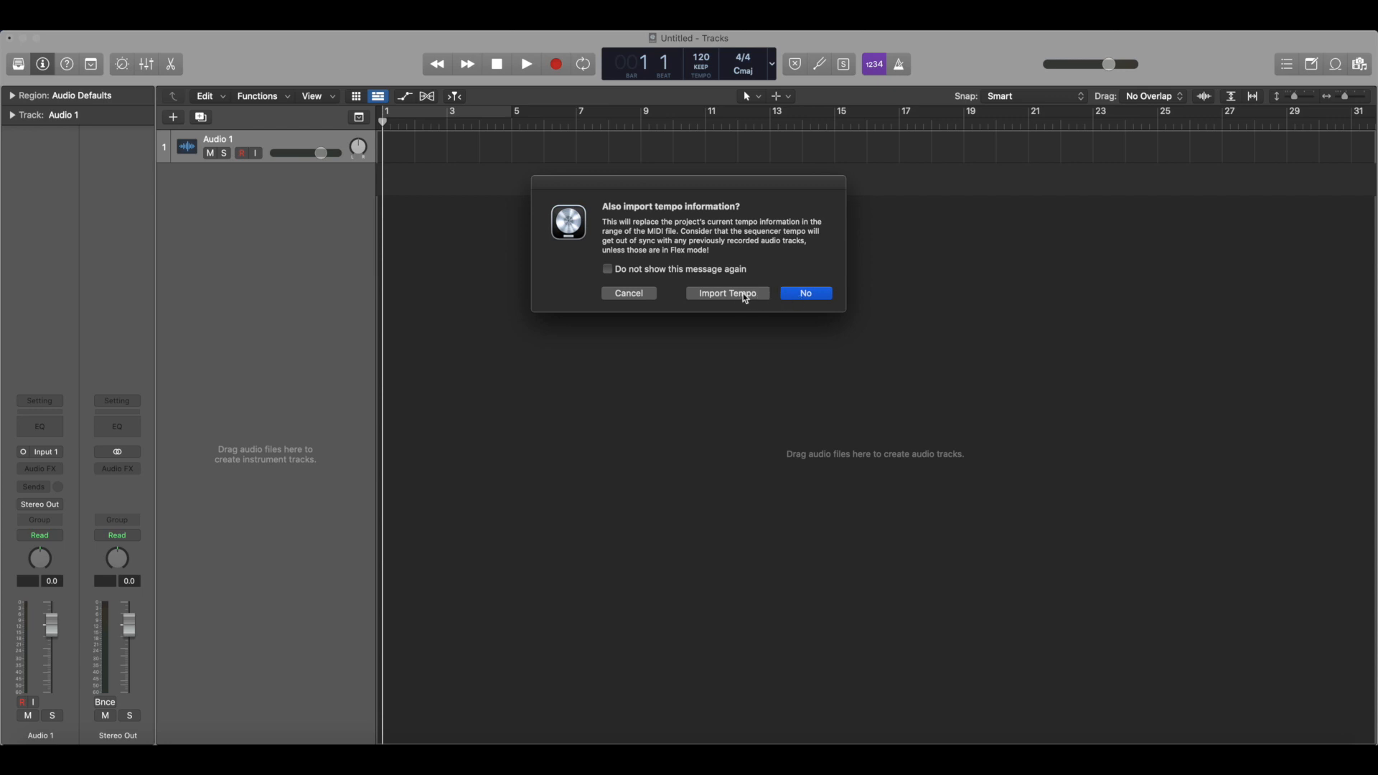
click(726, 292)
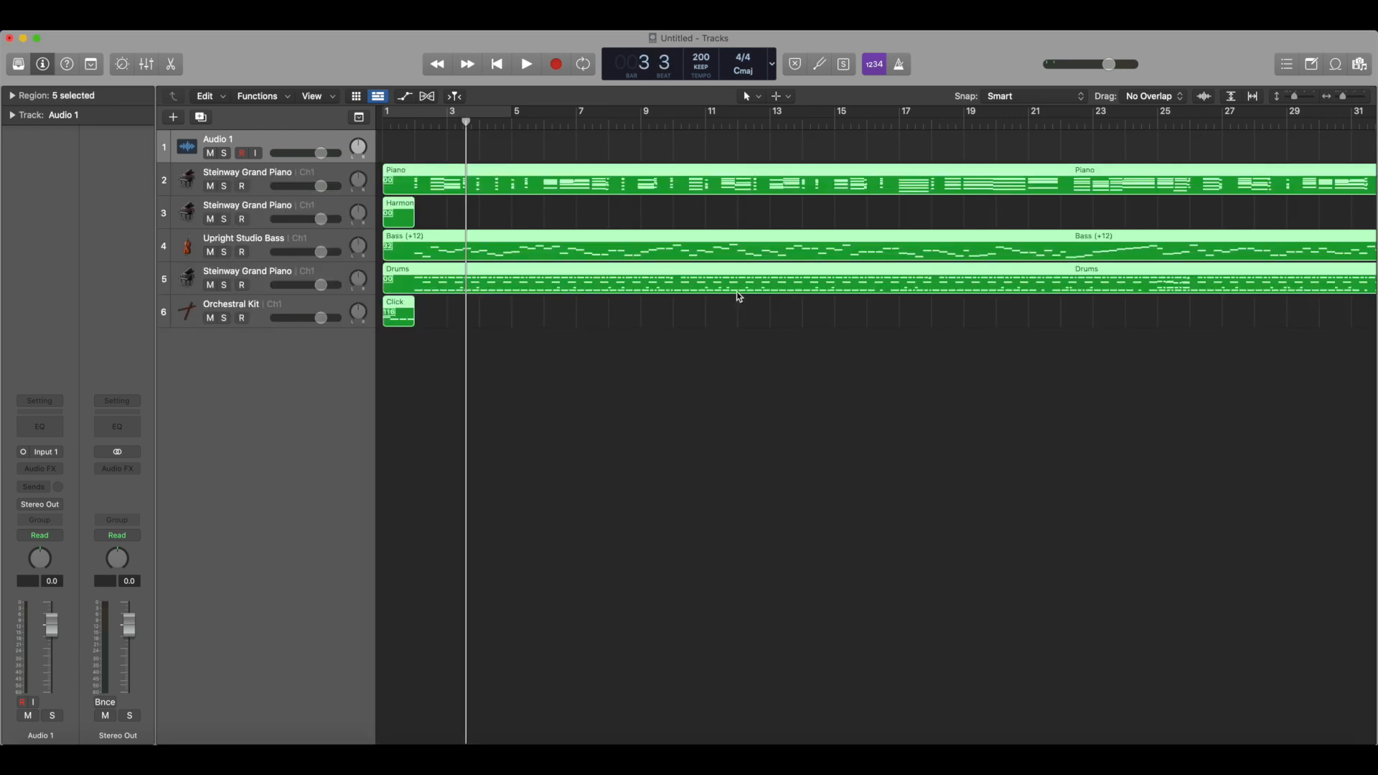
mouse_move(701, 180)
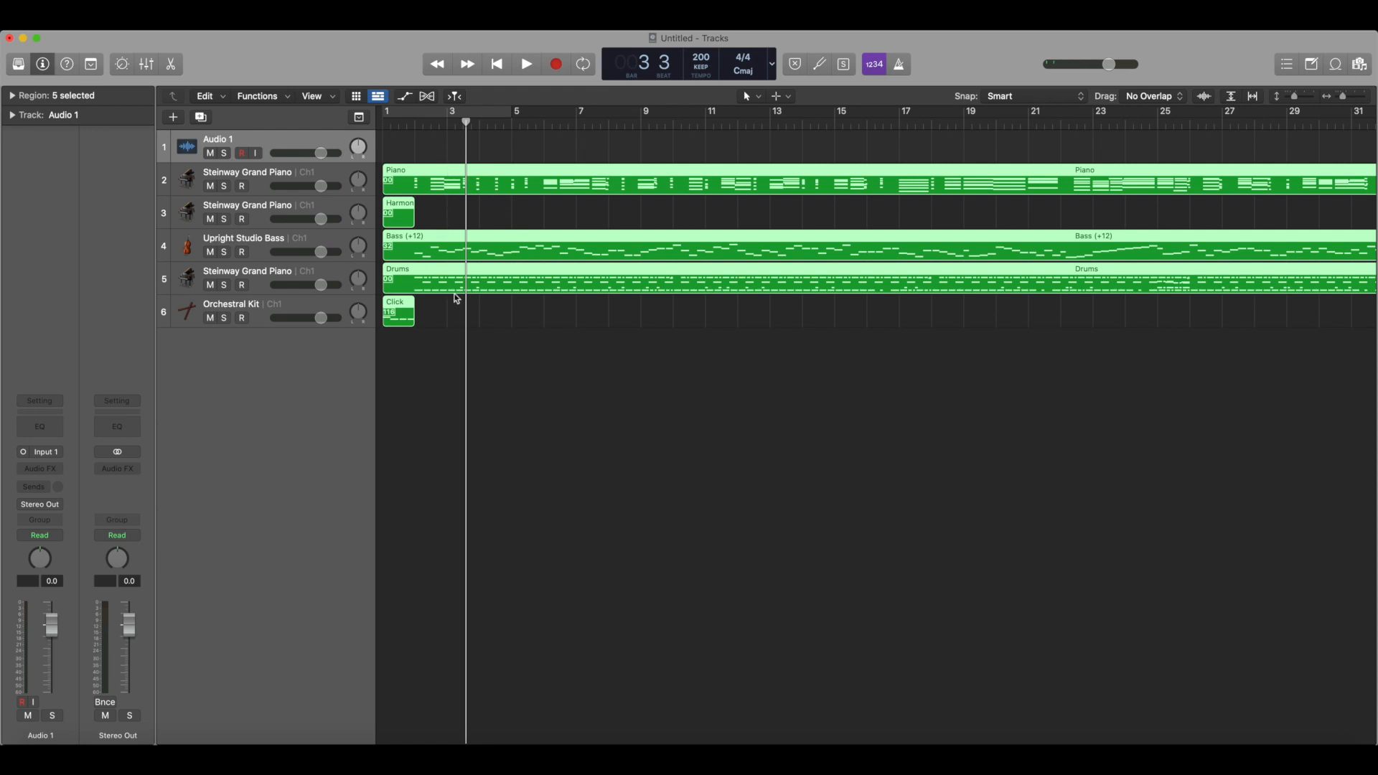
mouse_move(289, 189)
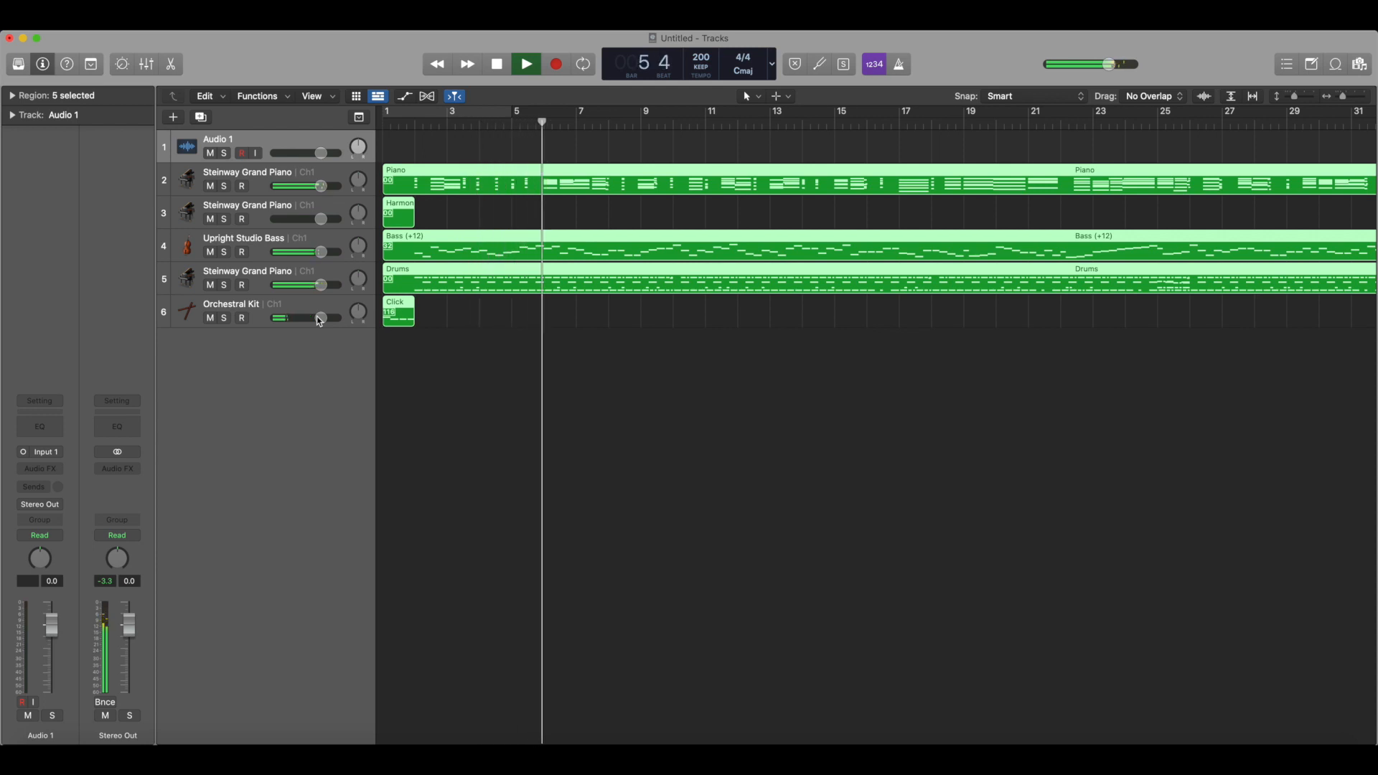
Play the imported Anthropology arrangement through to about bar 6.
click(525, 63)
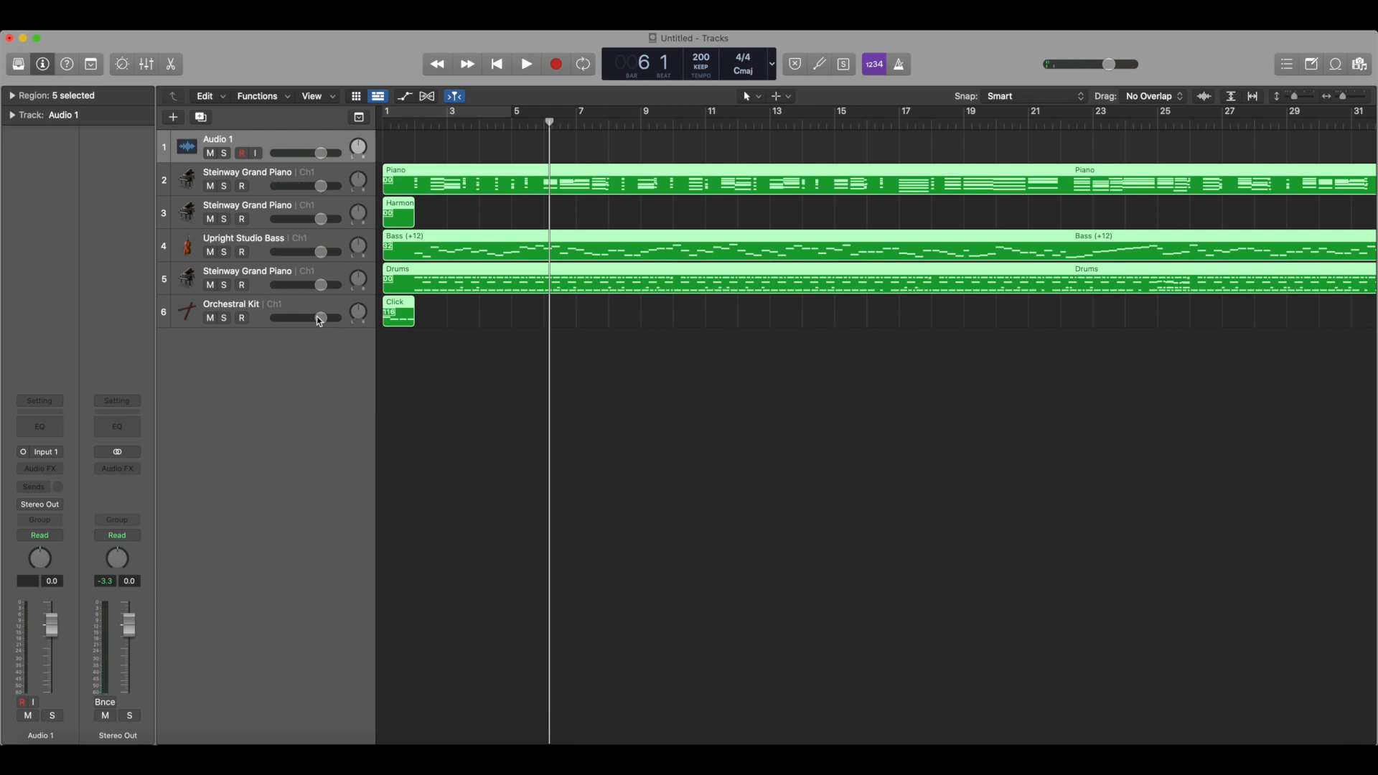
Stop playback and delete the Steinway Grand Piano track holding the Harmony region.
click(496, 63)
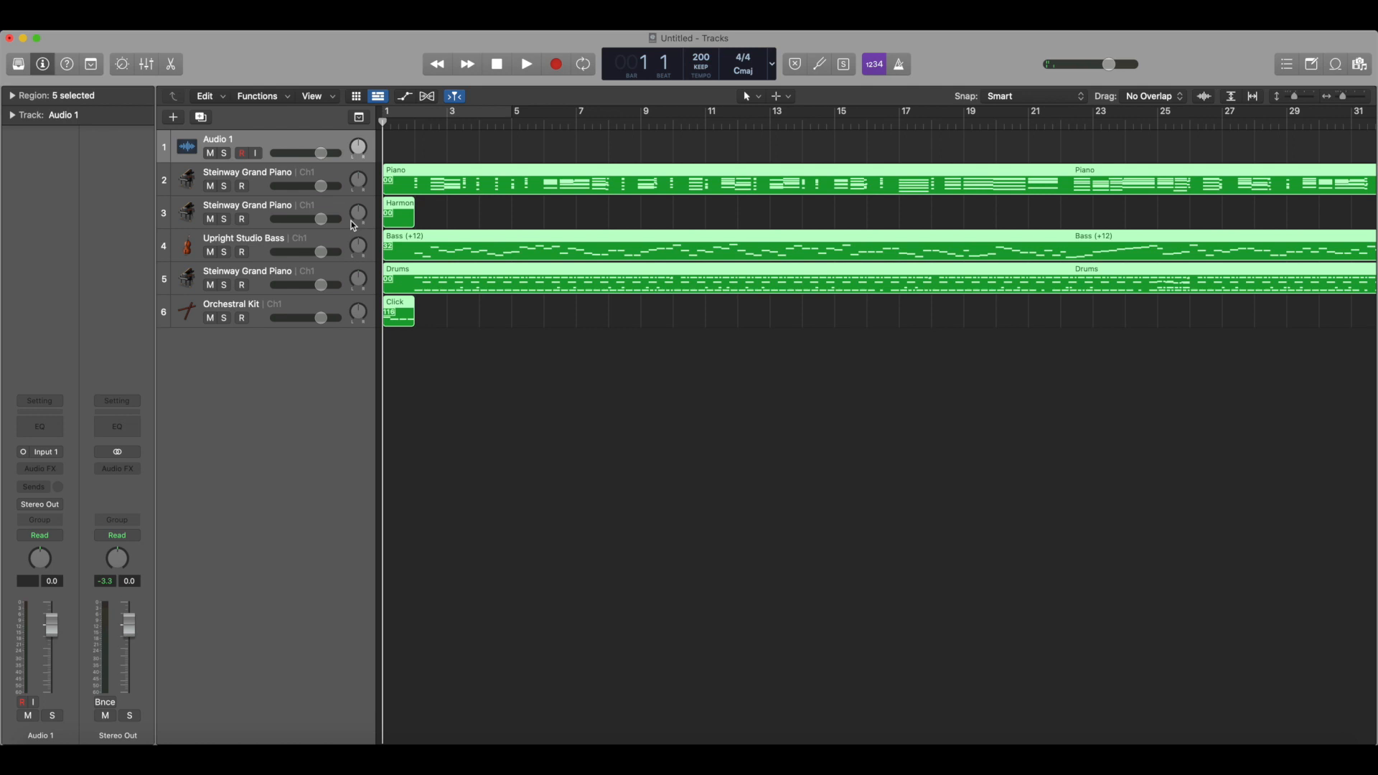
click(255, 211)
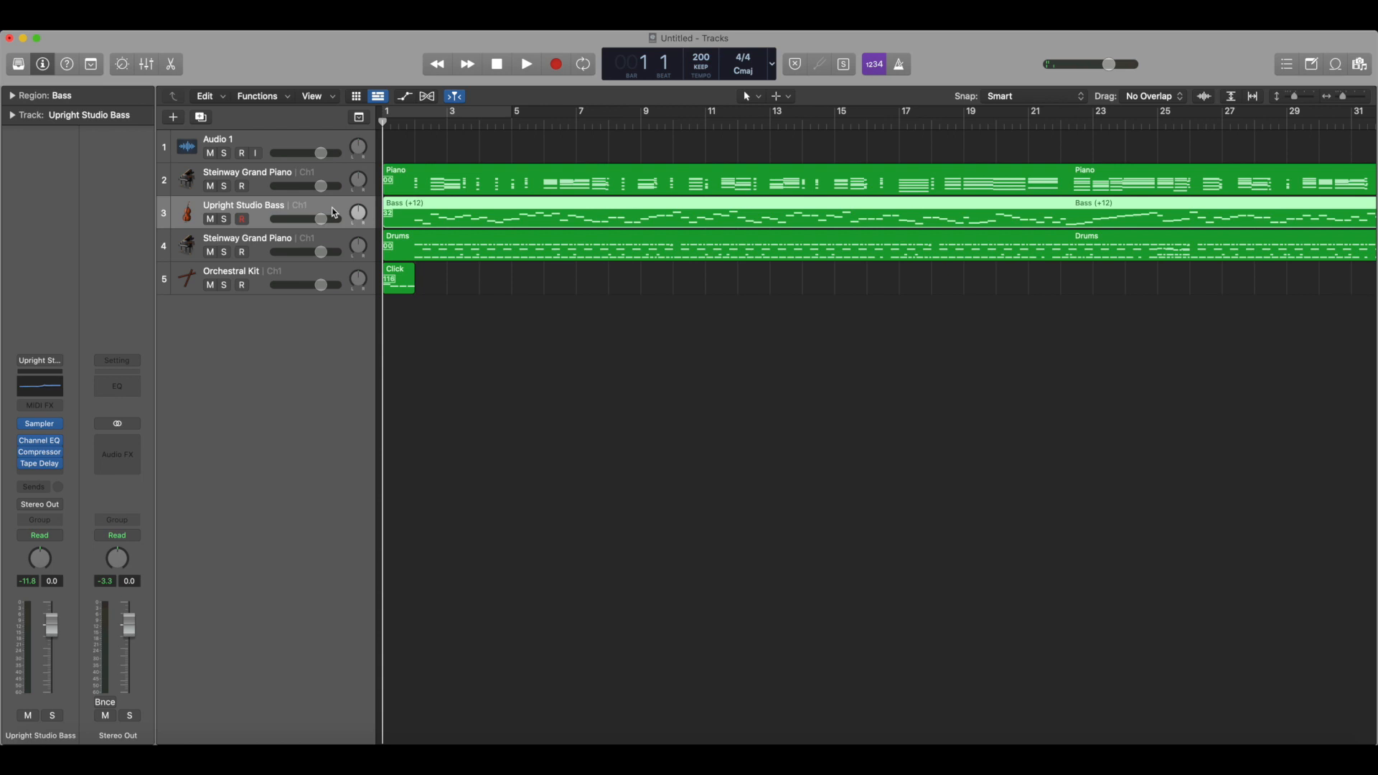
mouse_move(226, 282)
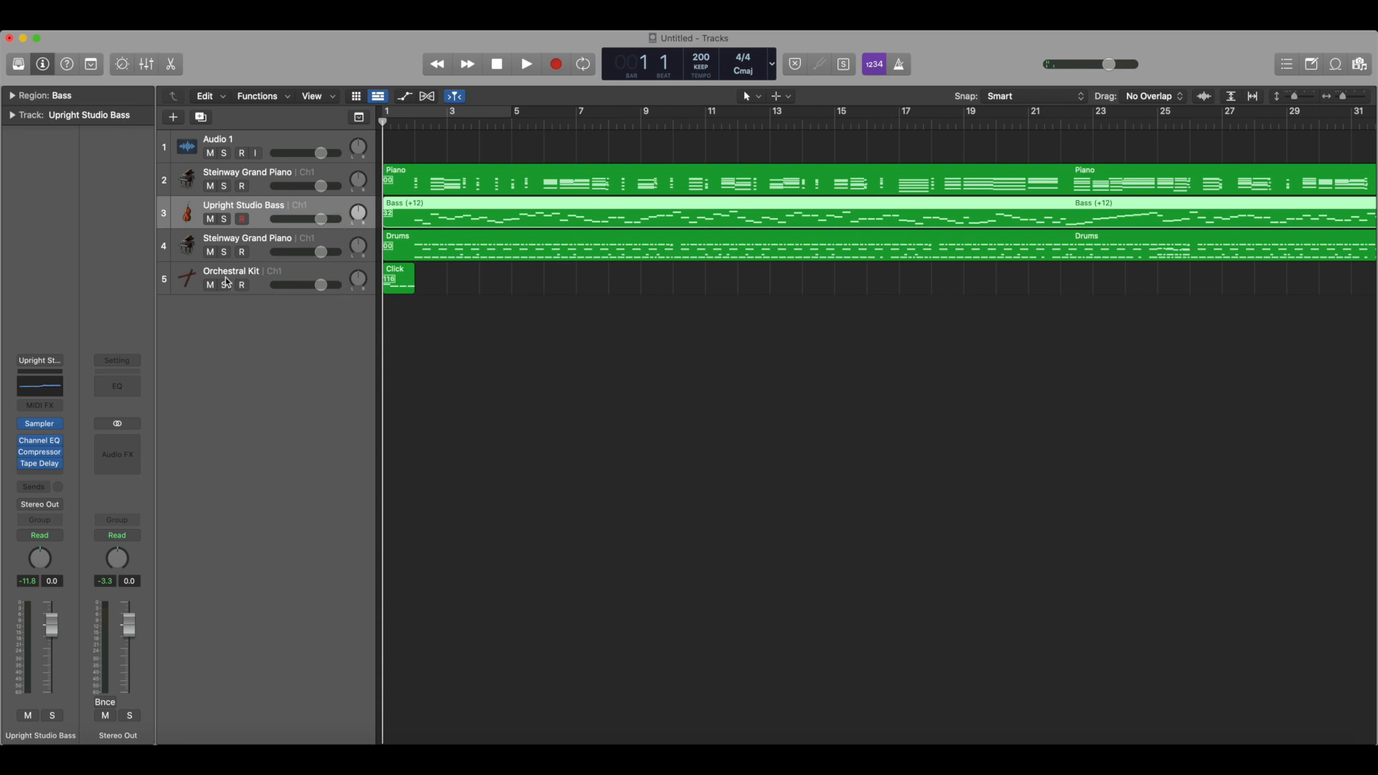
mouse_move(308, 279)
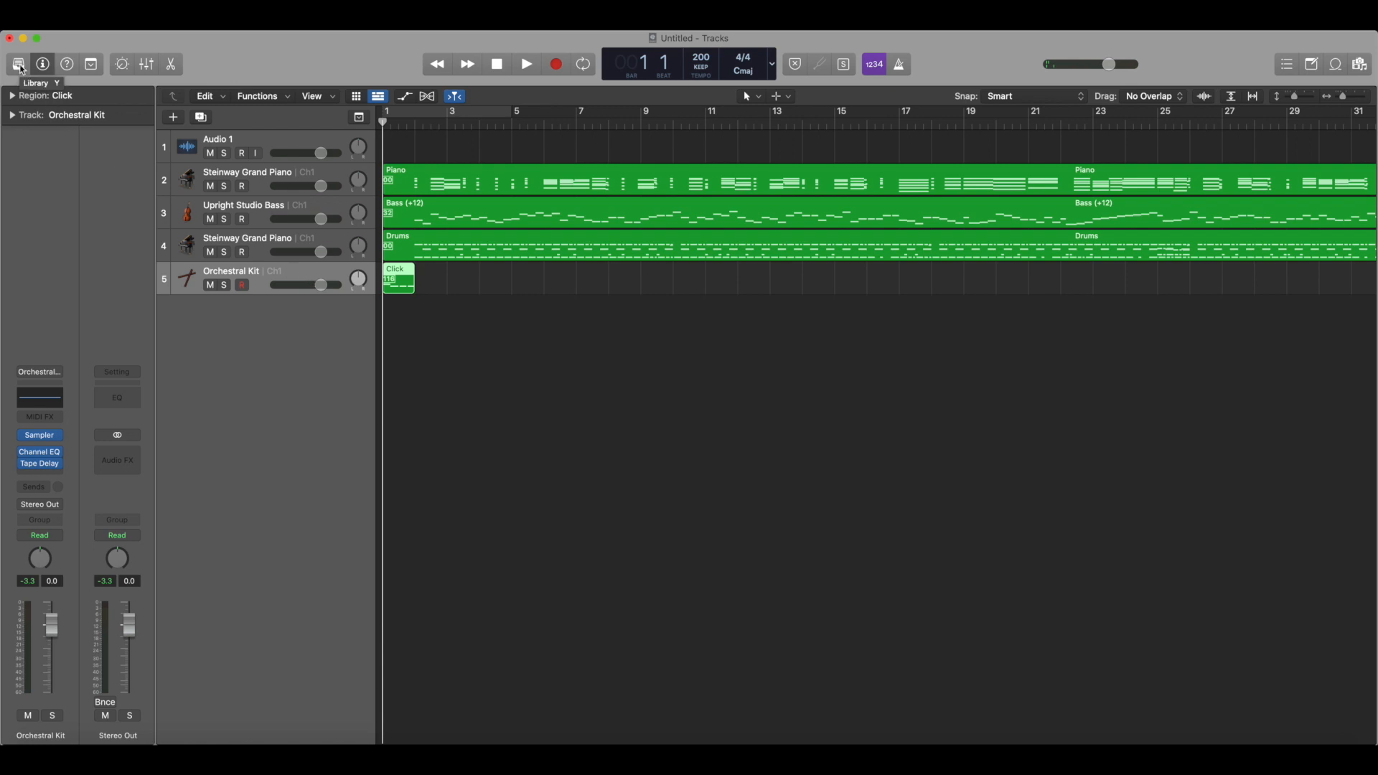
Load the Blue Ridge drum kit from the Library onto the Click track.
click(18, 63)
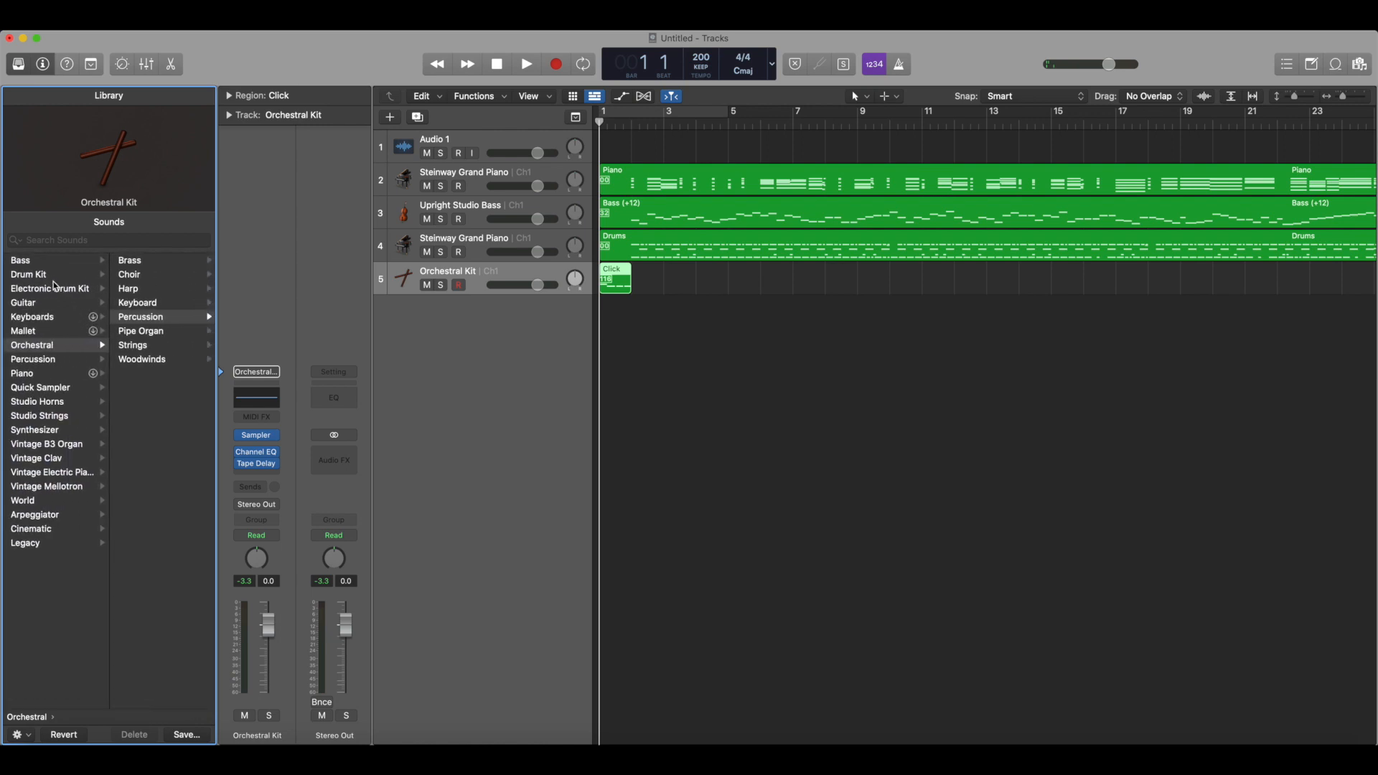
click(27, 274)
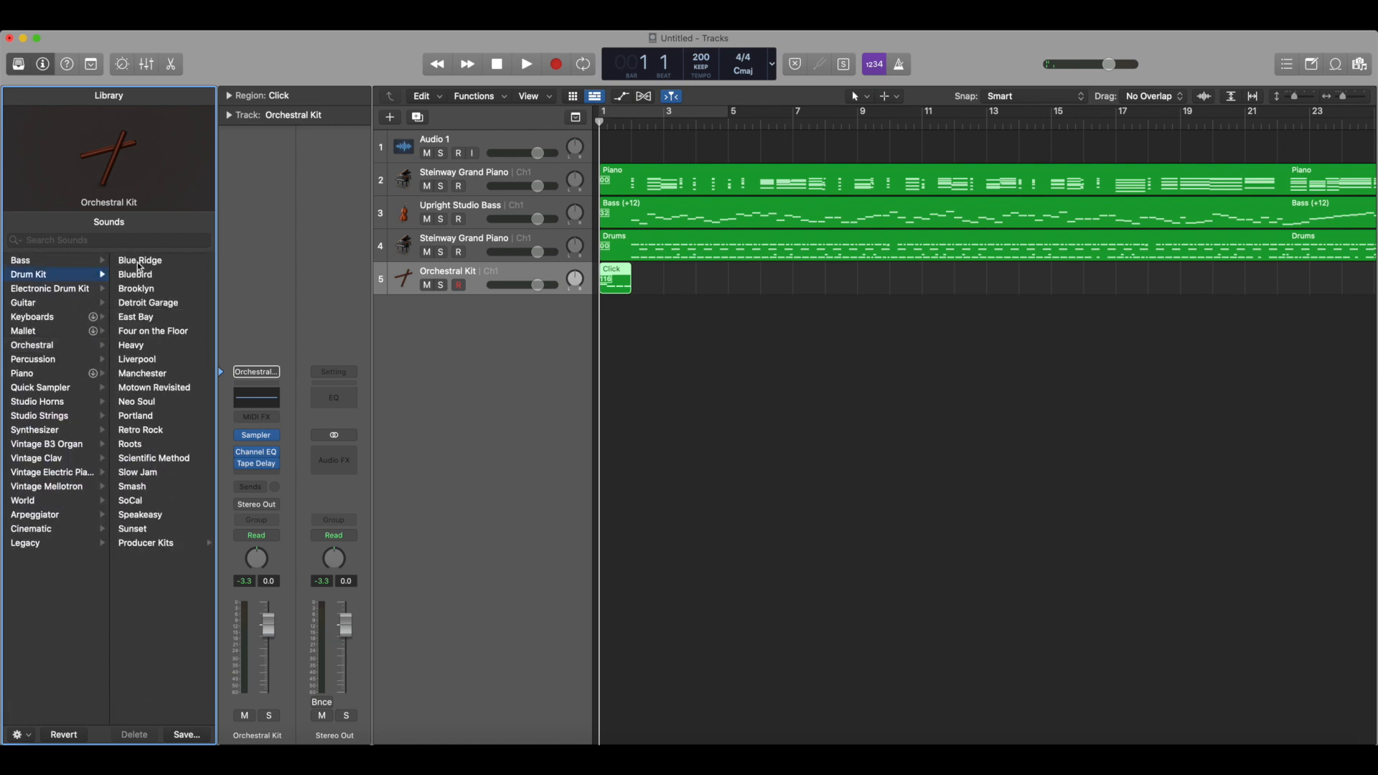
click(140, 260)
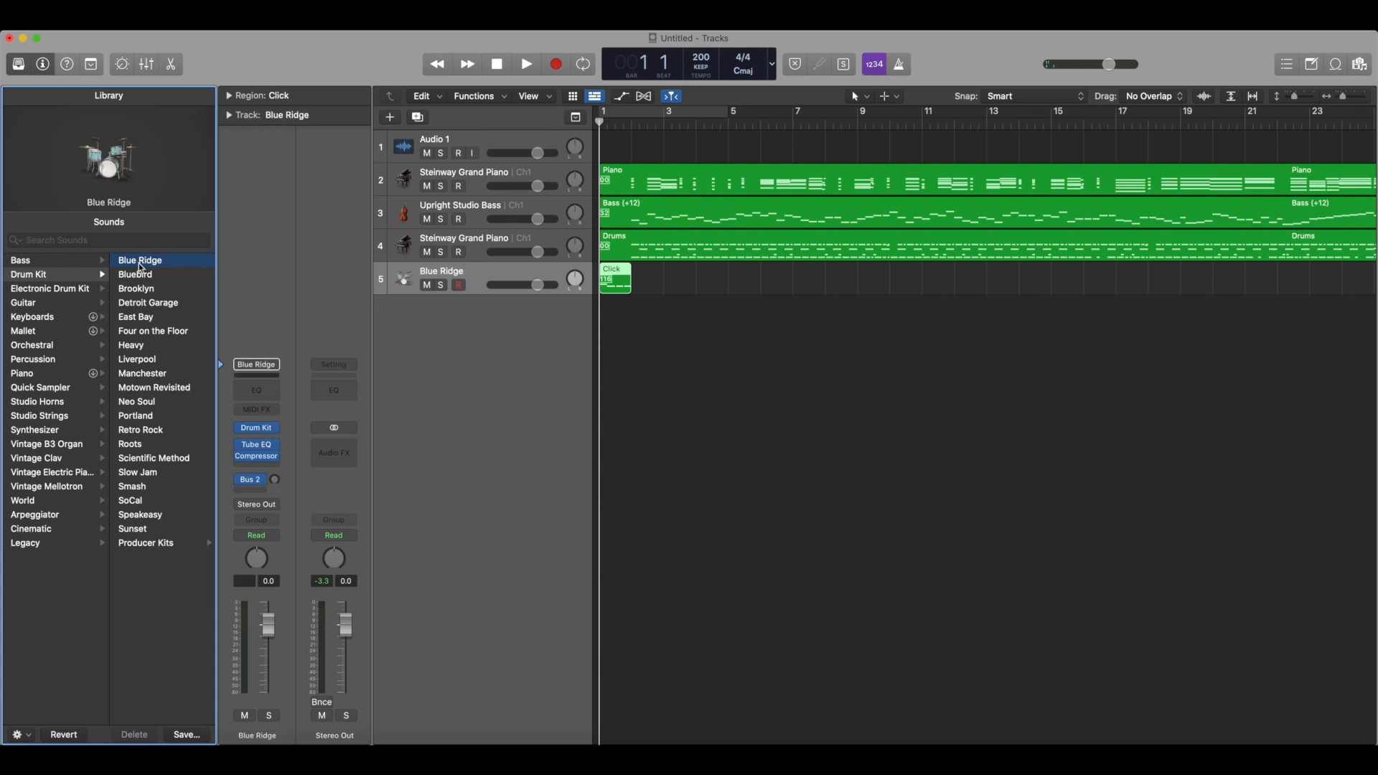
mouse_move(143, 277)
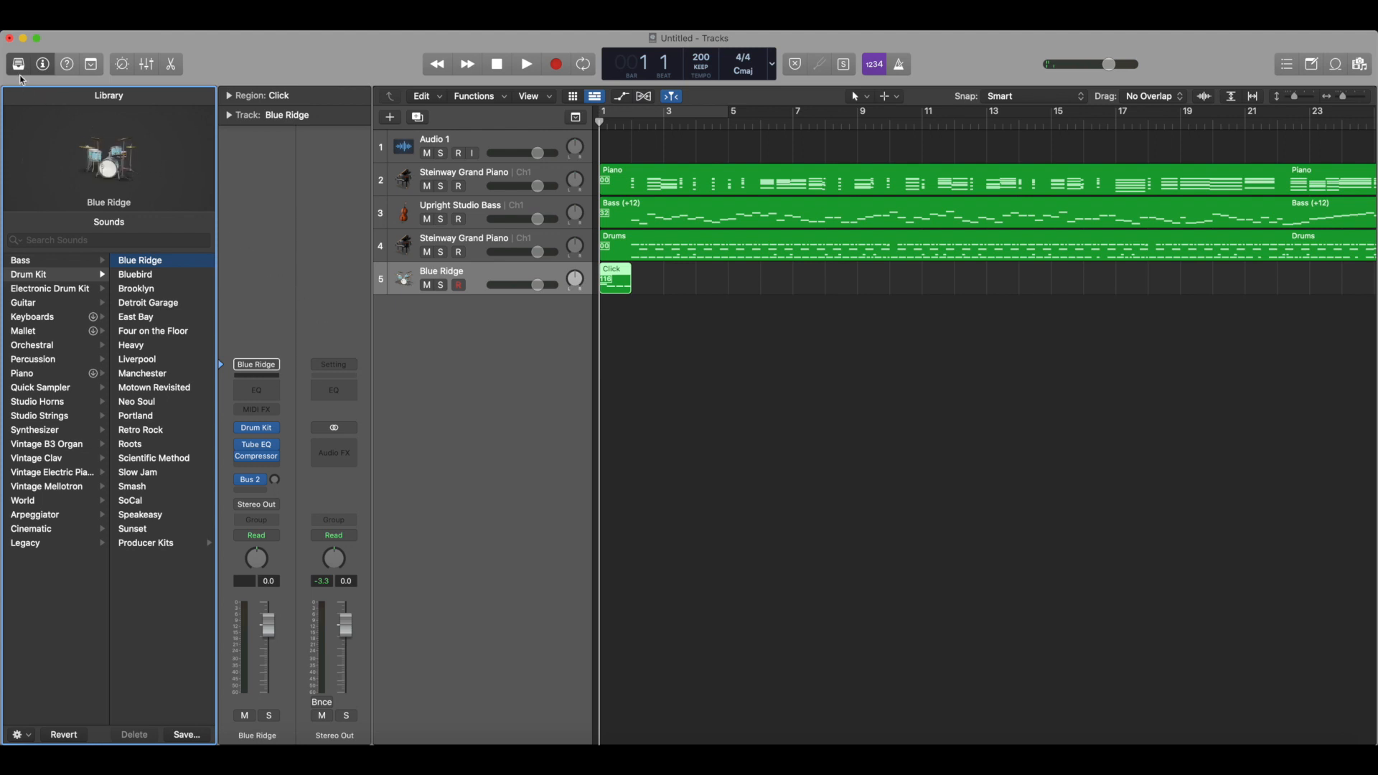
click(18, 63)
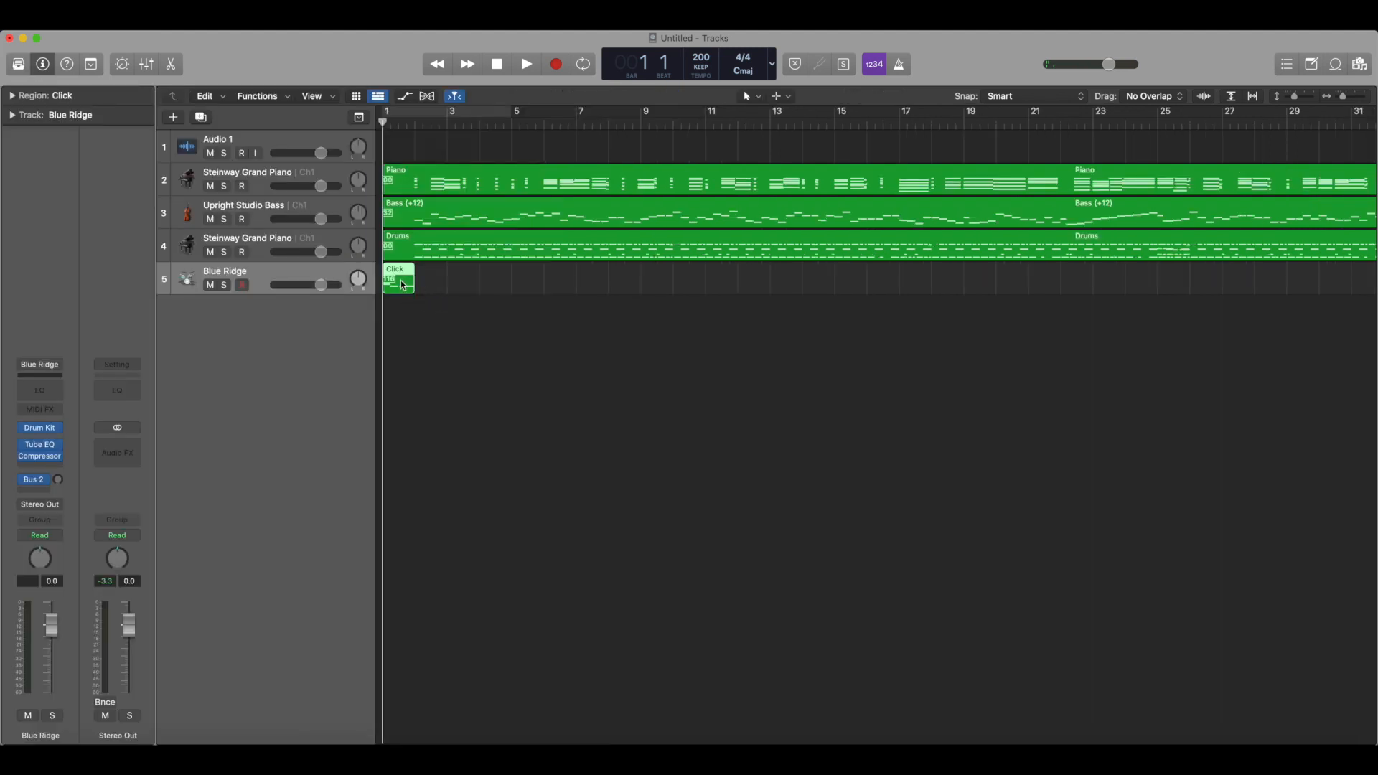
double_click(398, 280)
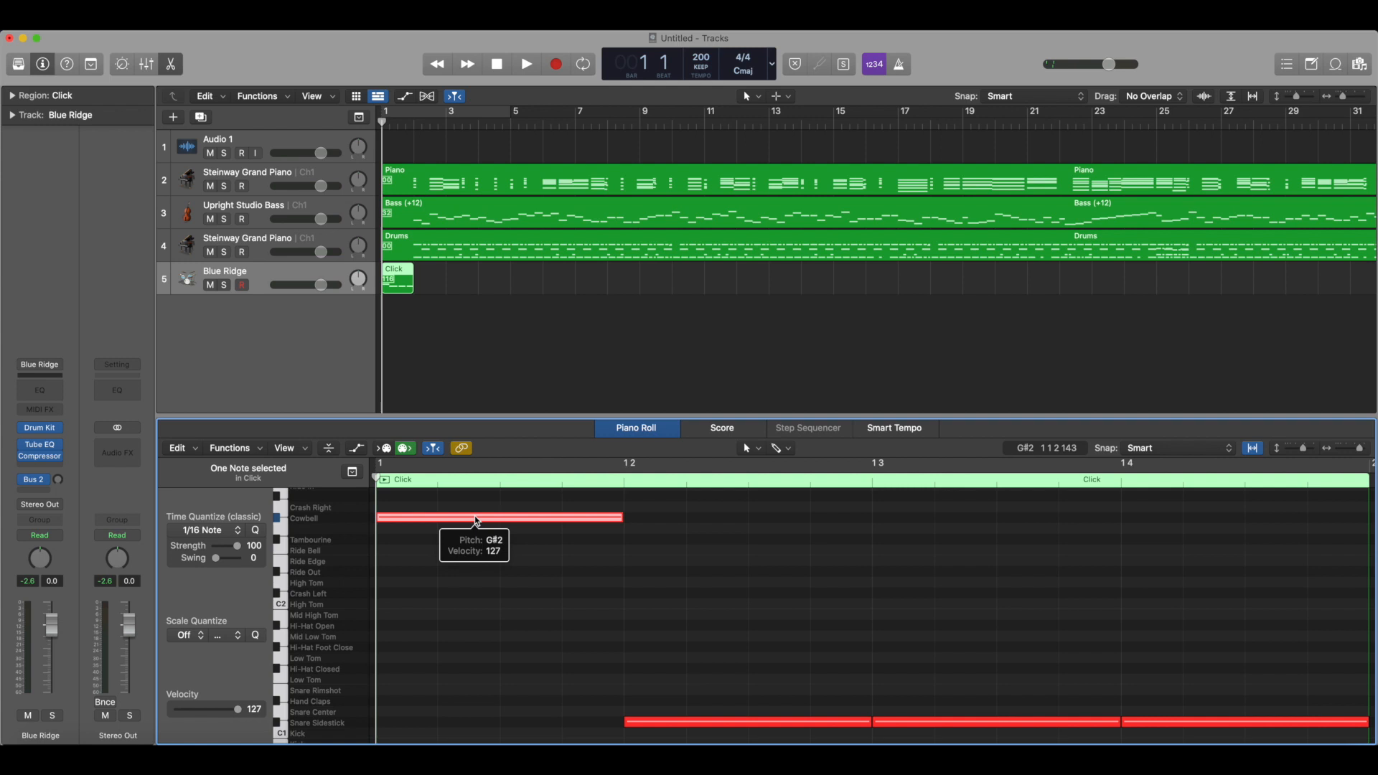
drag(500, 516, 500, 560)
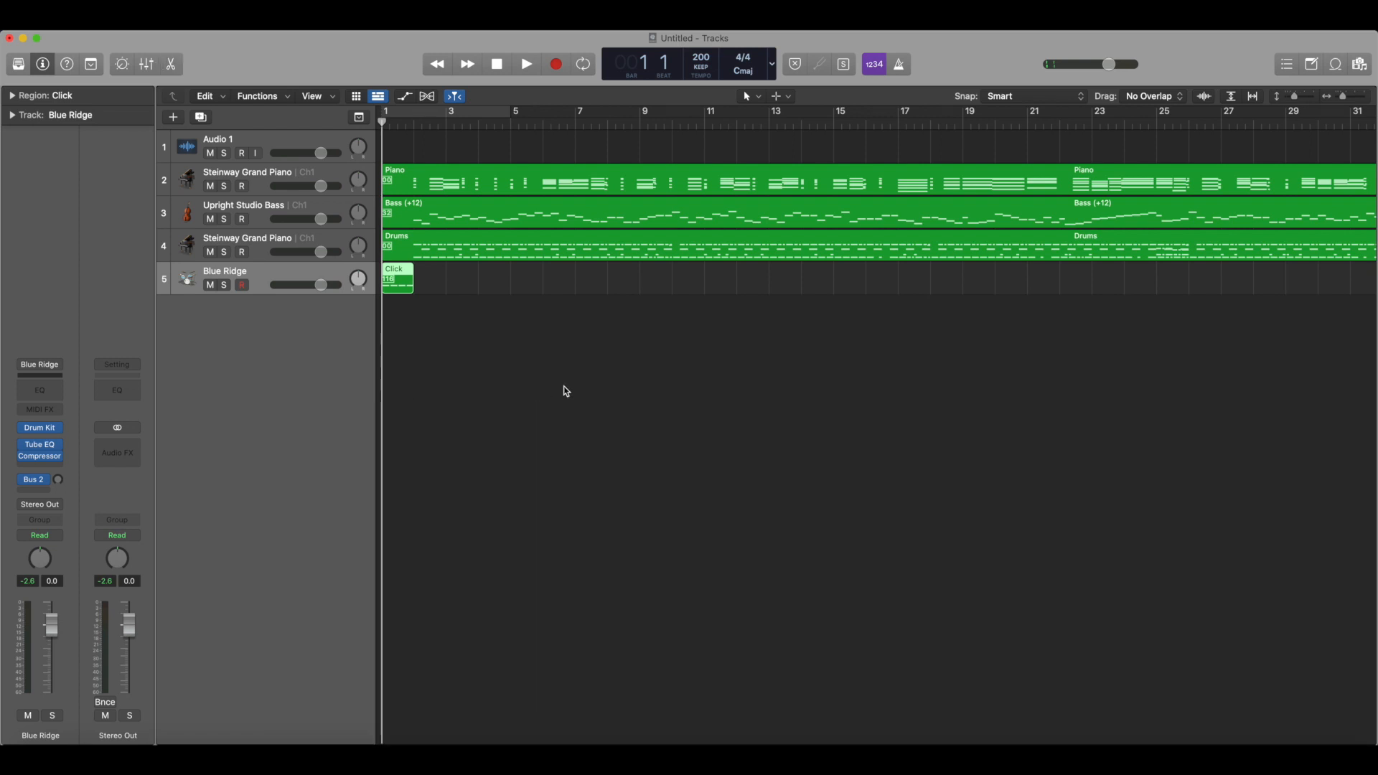
mouse_move(560, 392)
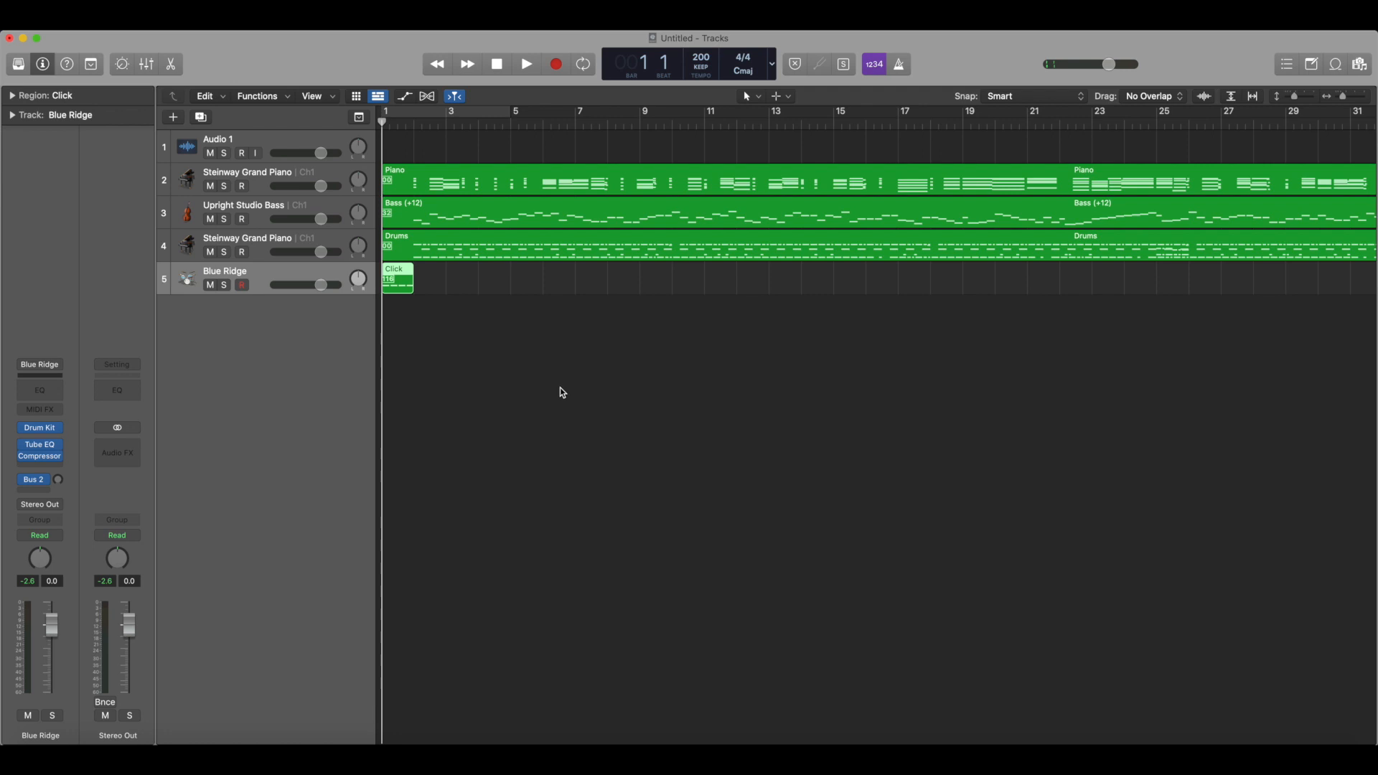
mouse_move(259, 230)
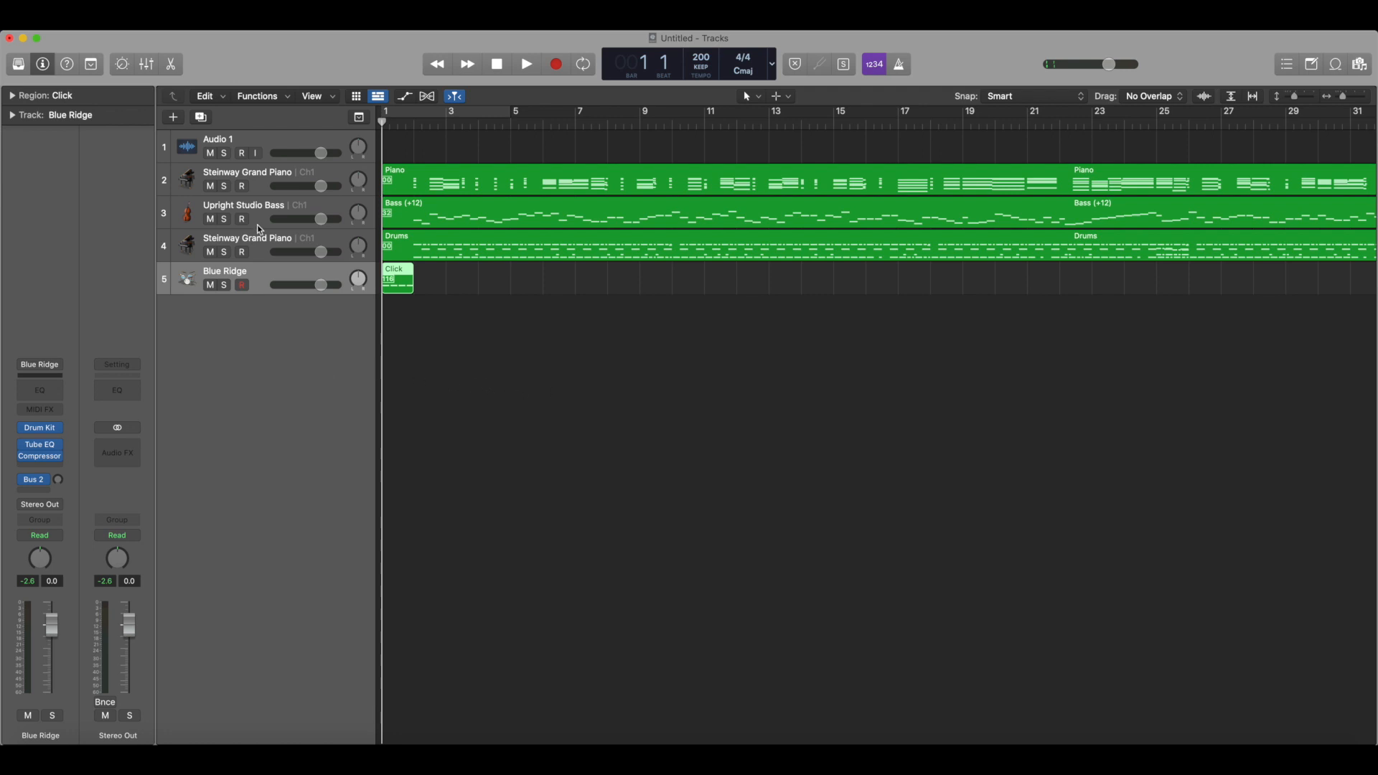
Delete the Piano-region track, then select the Drums-region track.
click(247, 180)
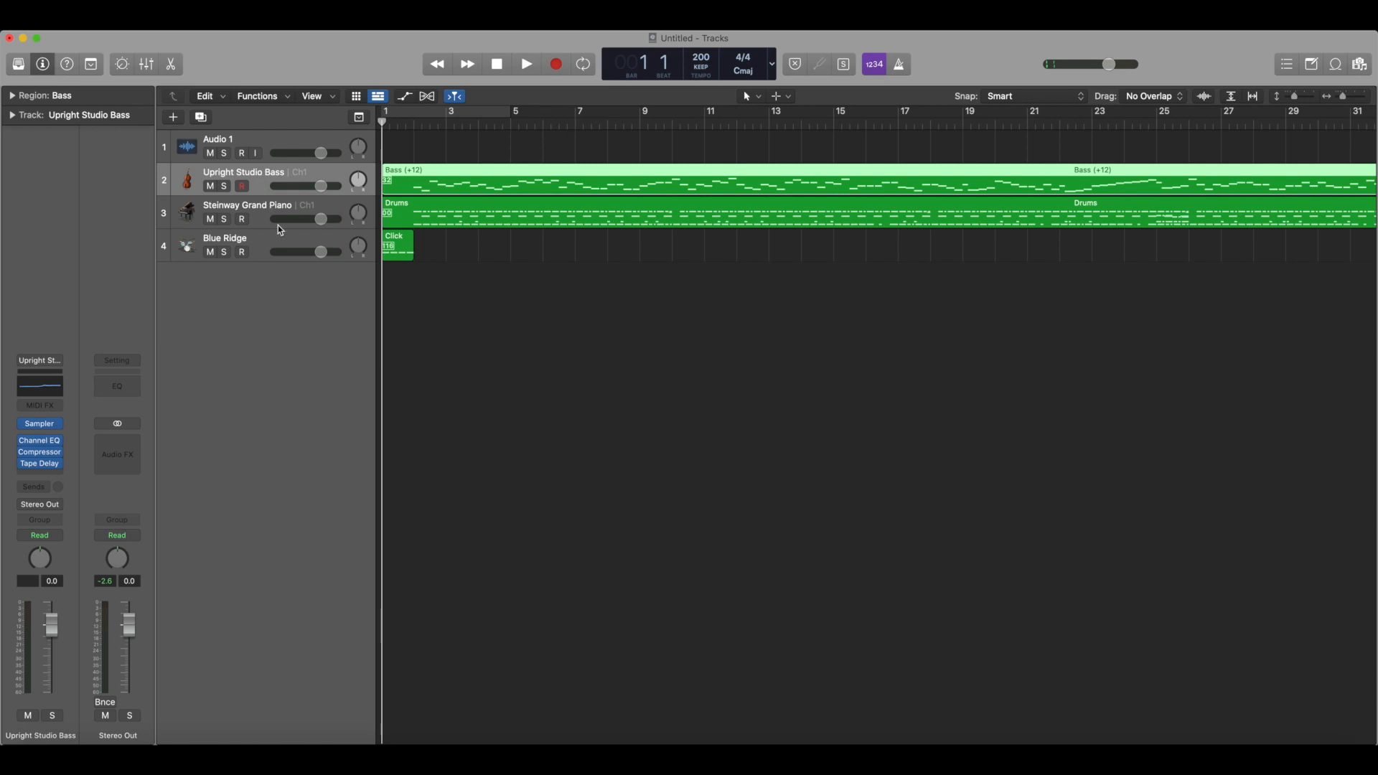
mouse_move(324, 215)
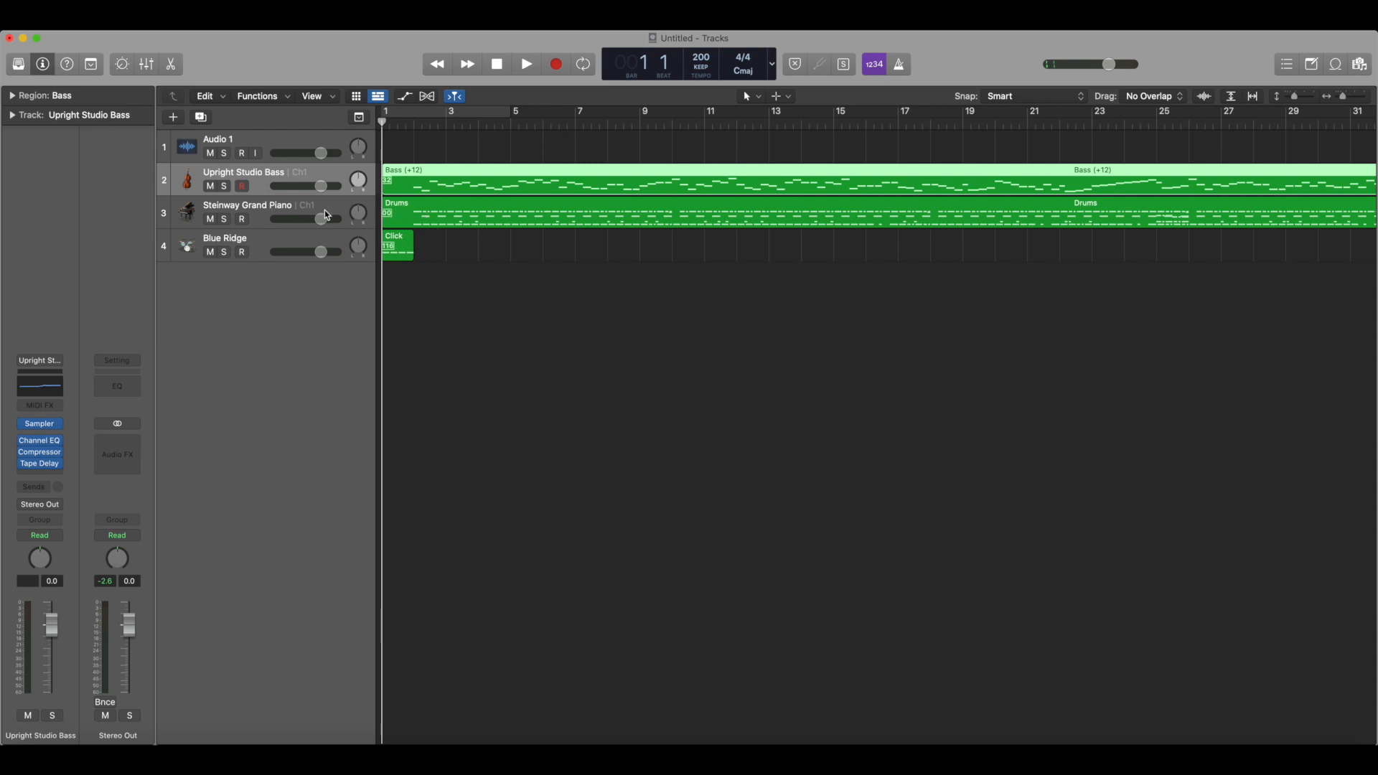
click(249, 204)
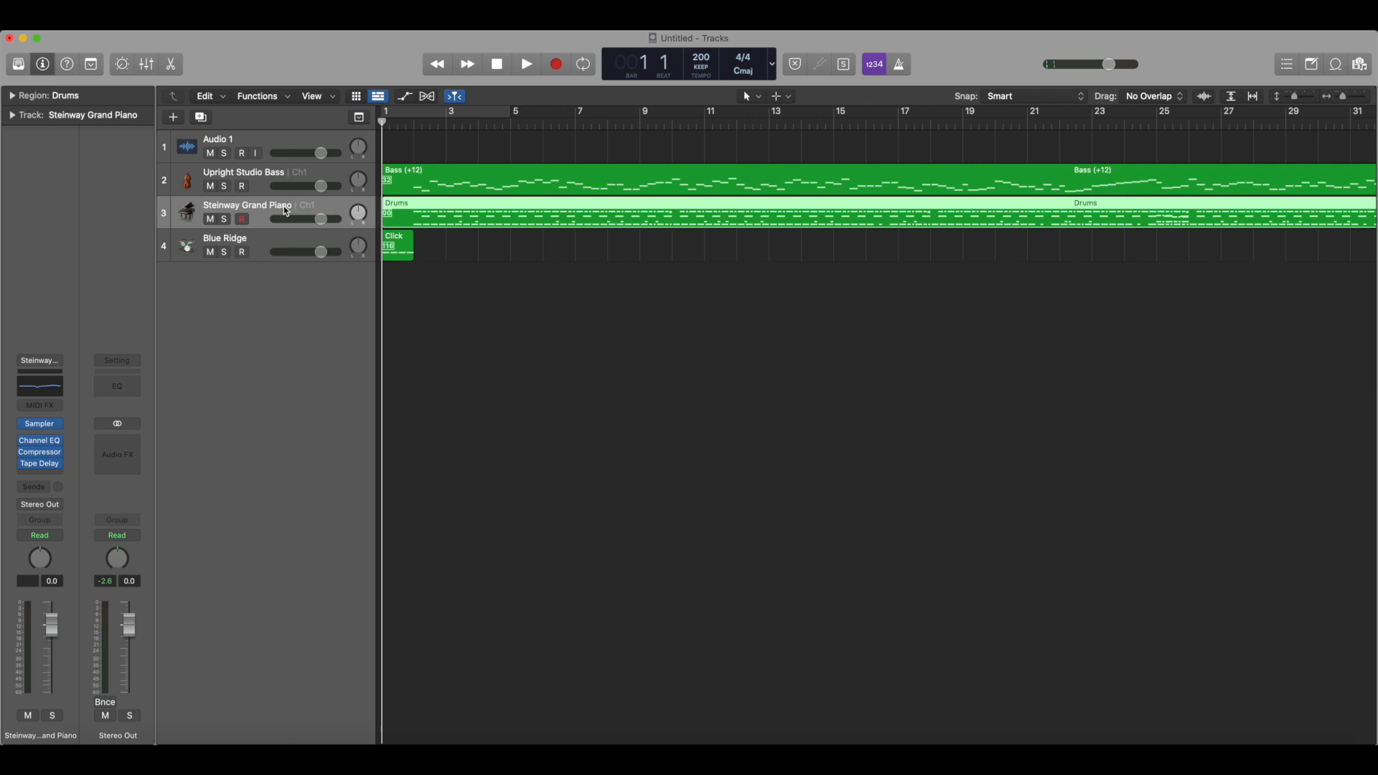
mouse_move(120, 410)
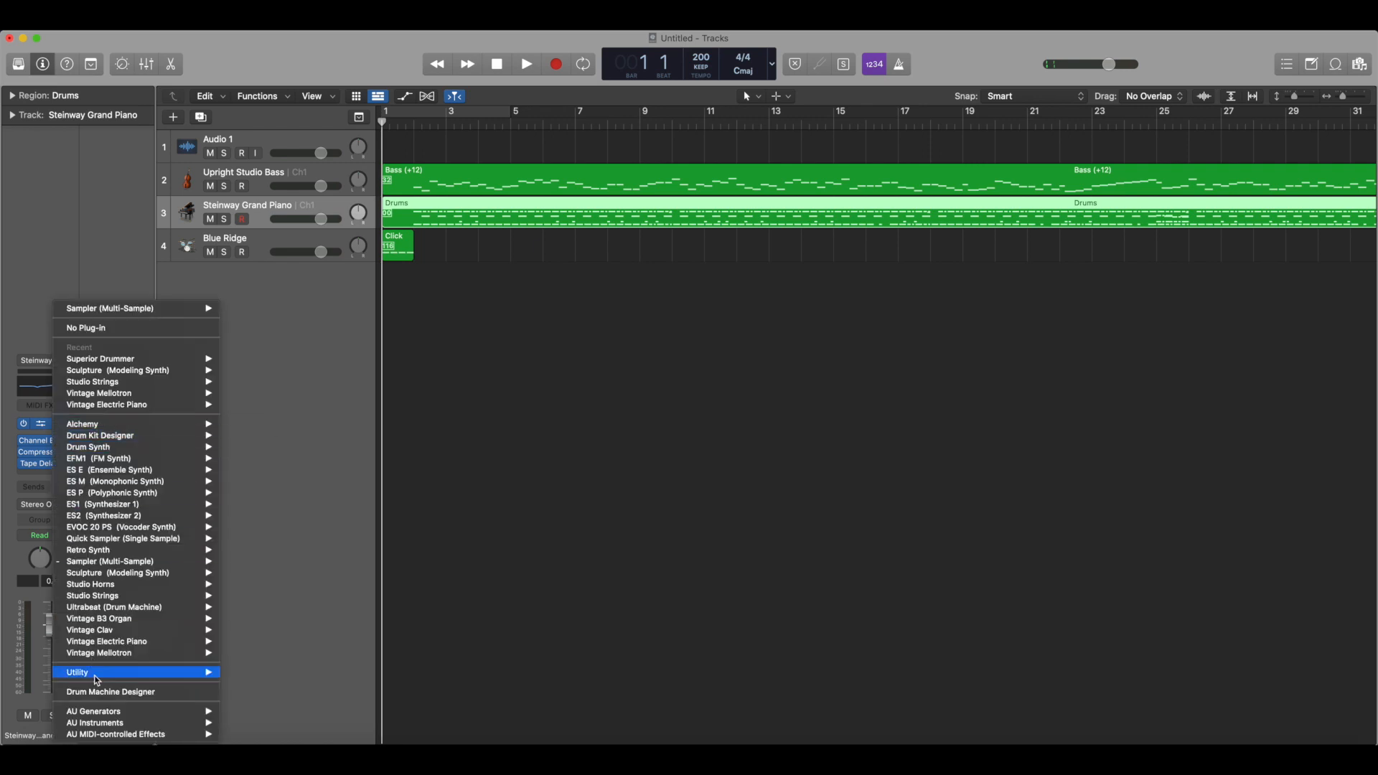
mouse_move(132, 722)
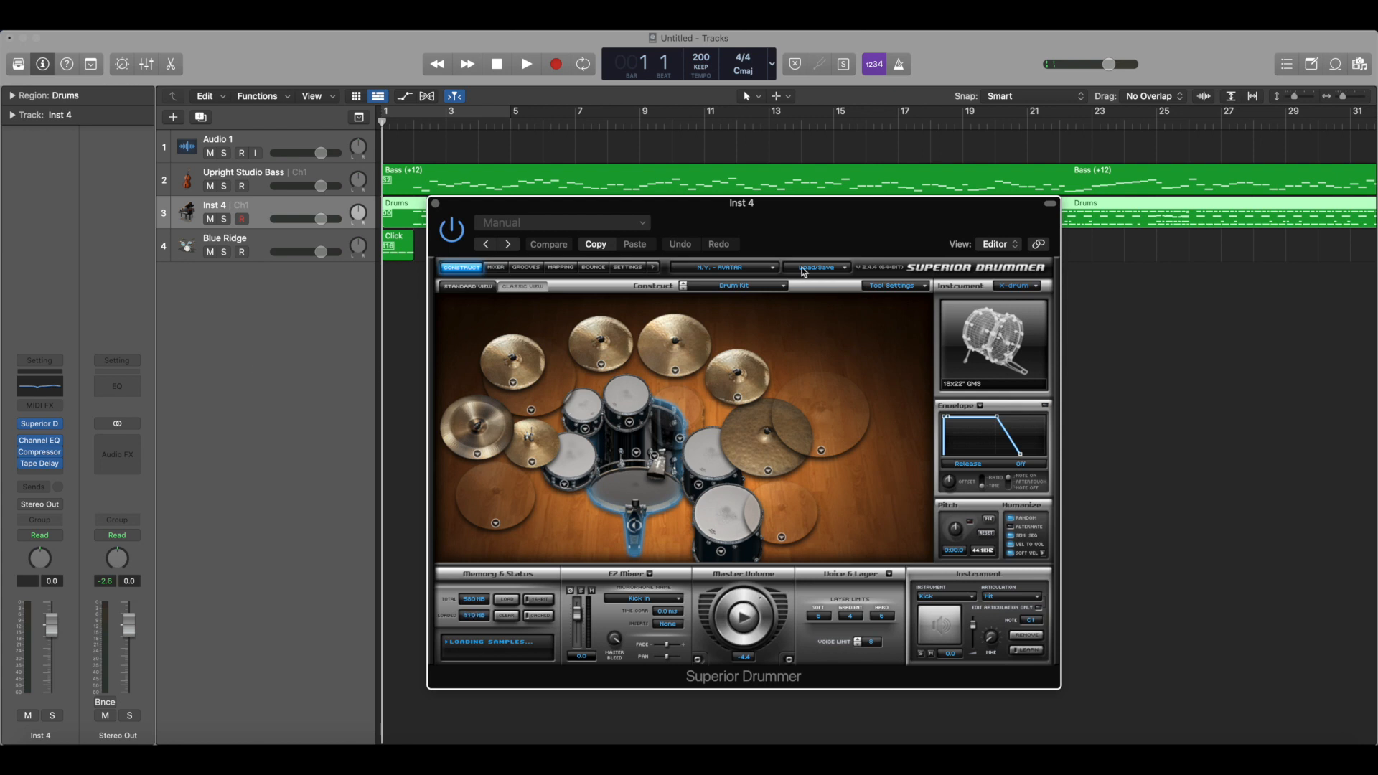
Choose a different kit preset from Superior Drummer's preset menu on the Drums track.
click(727, 267)
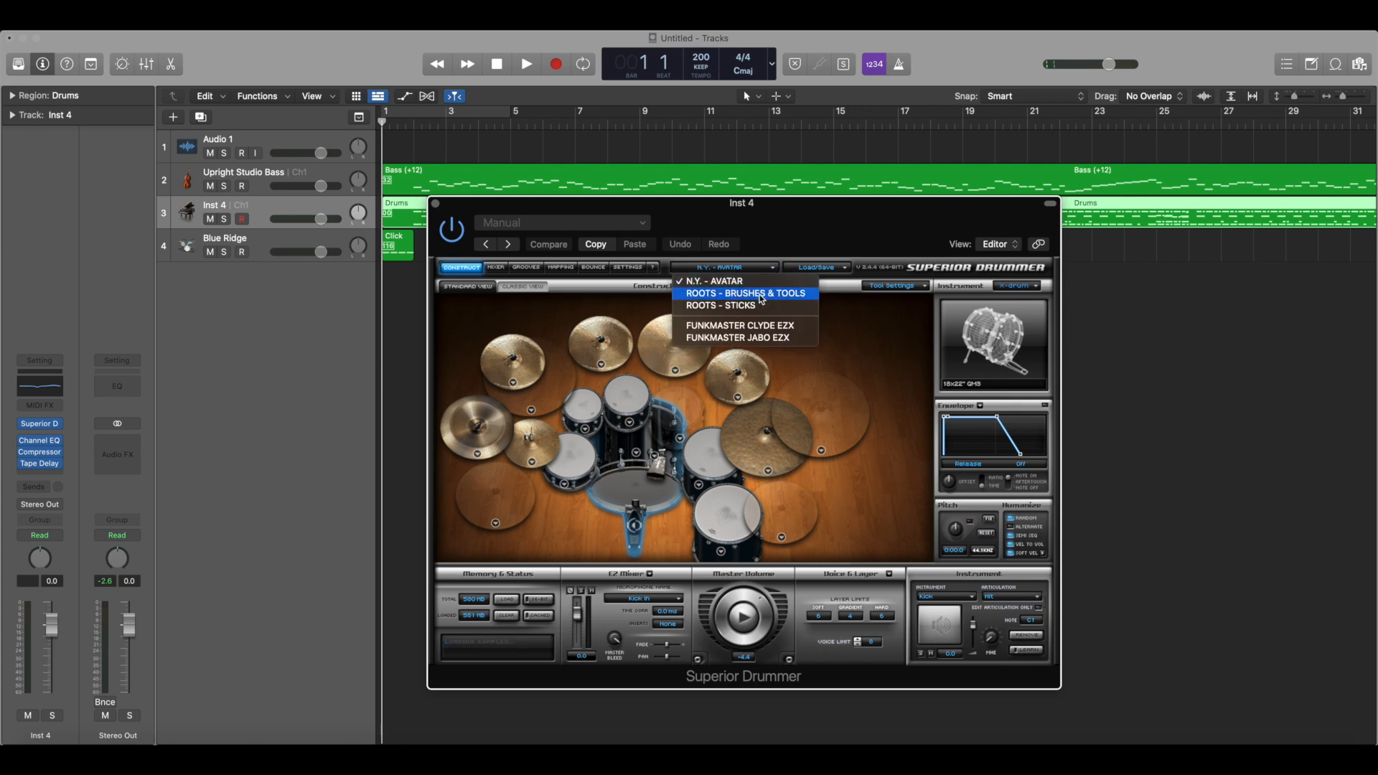
click(720, 305)
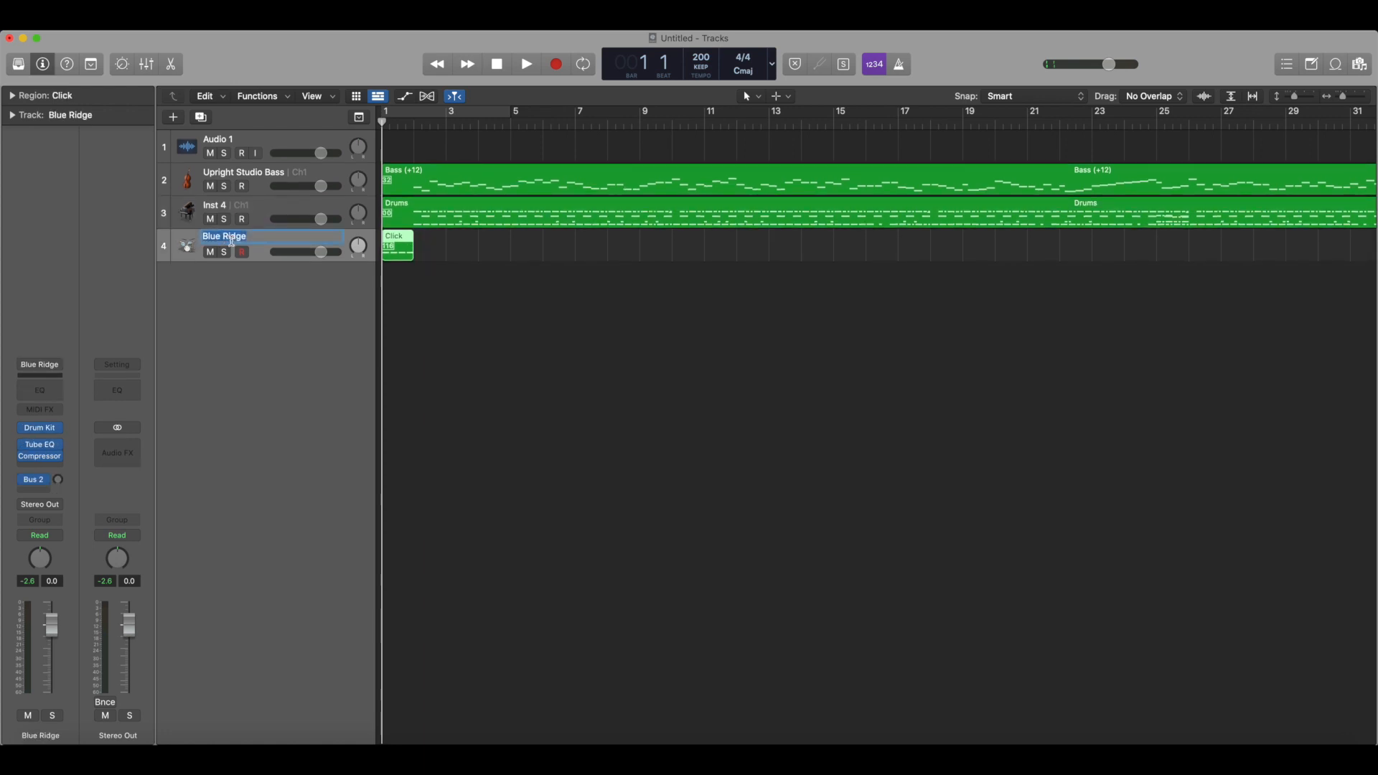
Type 'Count I' to rename the Click track to Count in.
text(Count I)
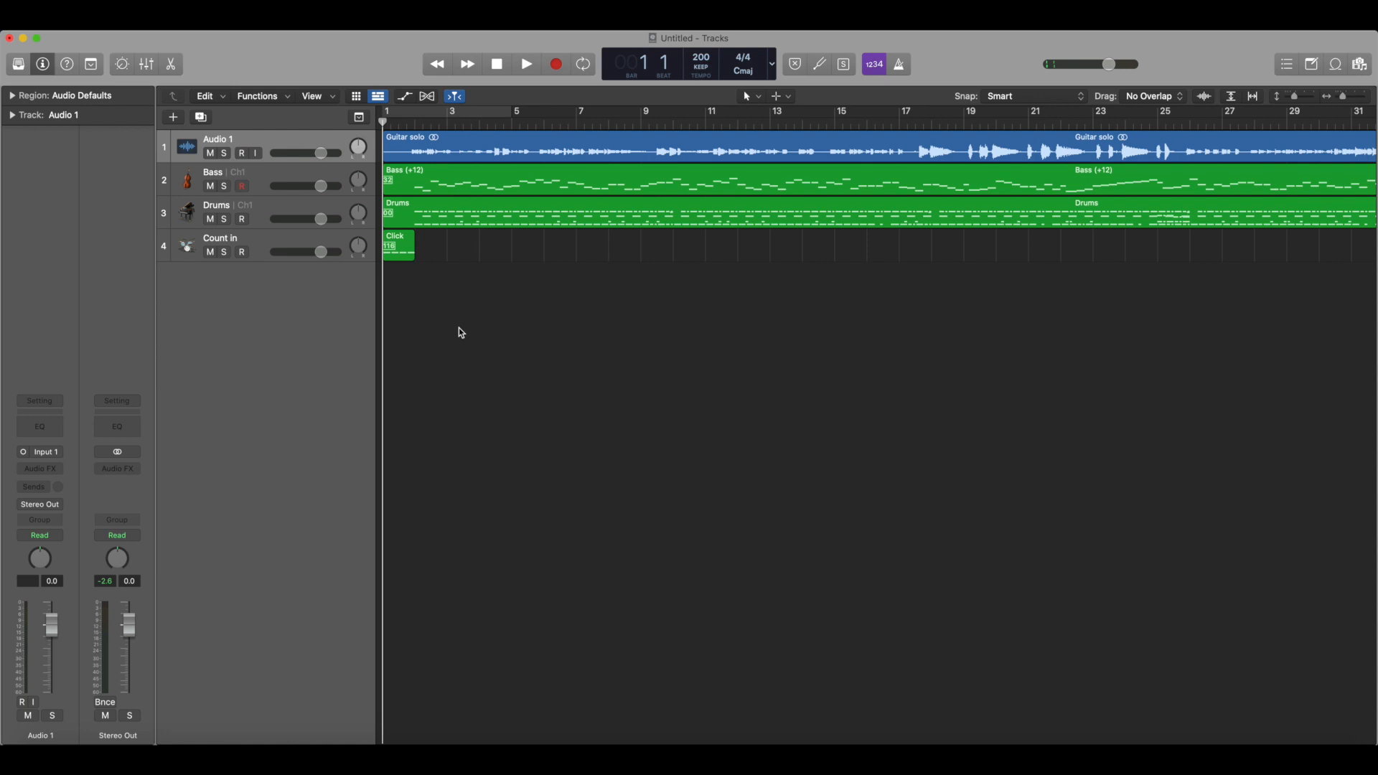
Show the Mixer and record-arm the Audio 1 track.
click(146, 63)
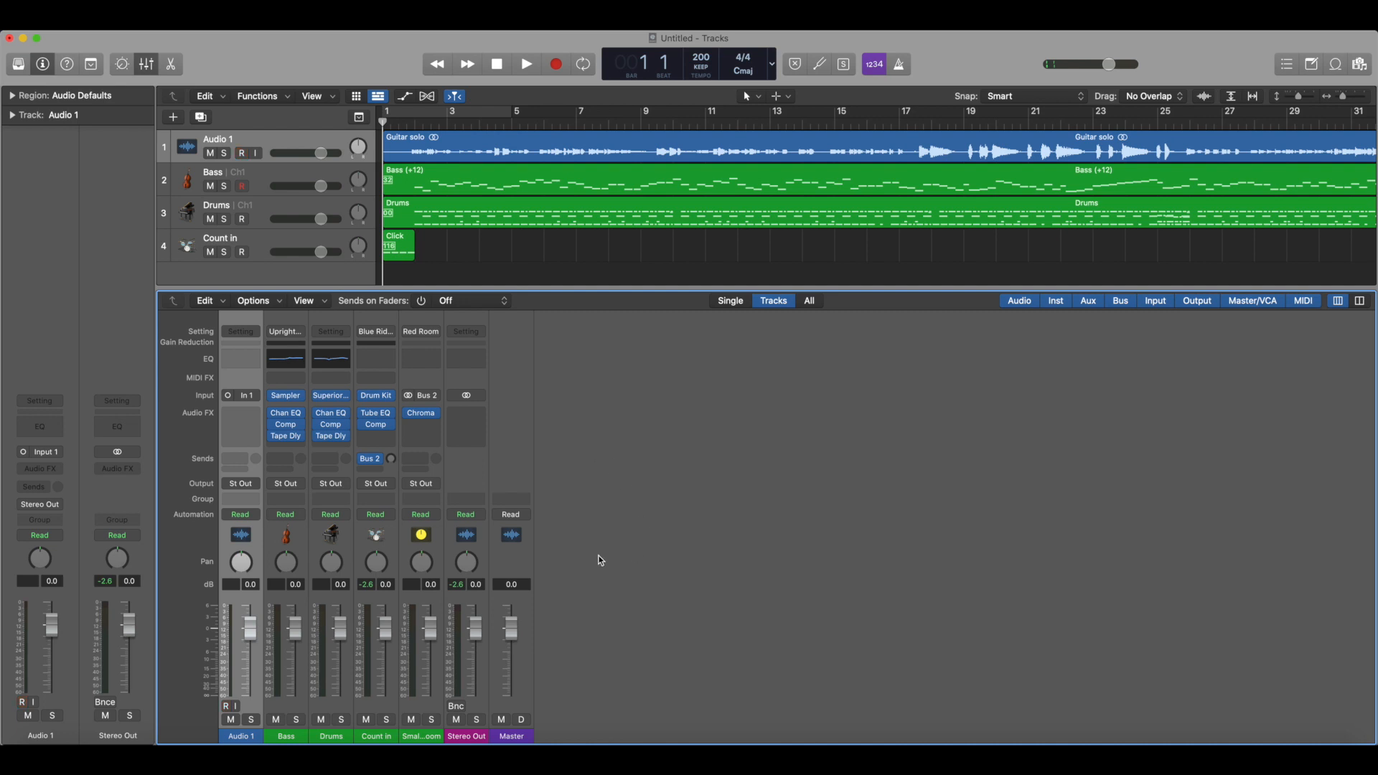
click(242, 153)
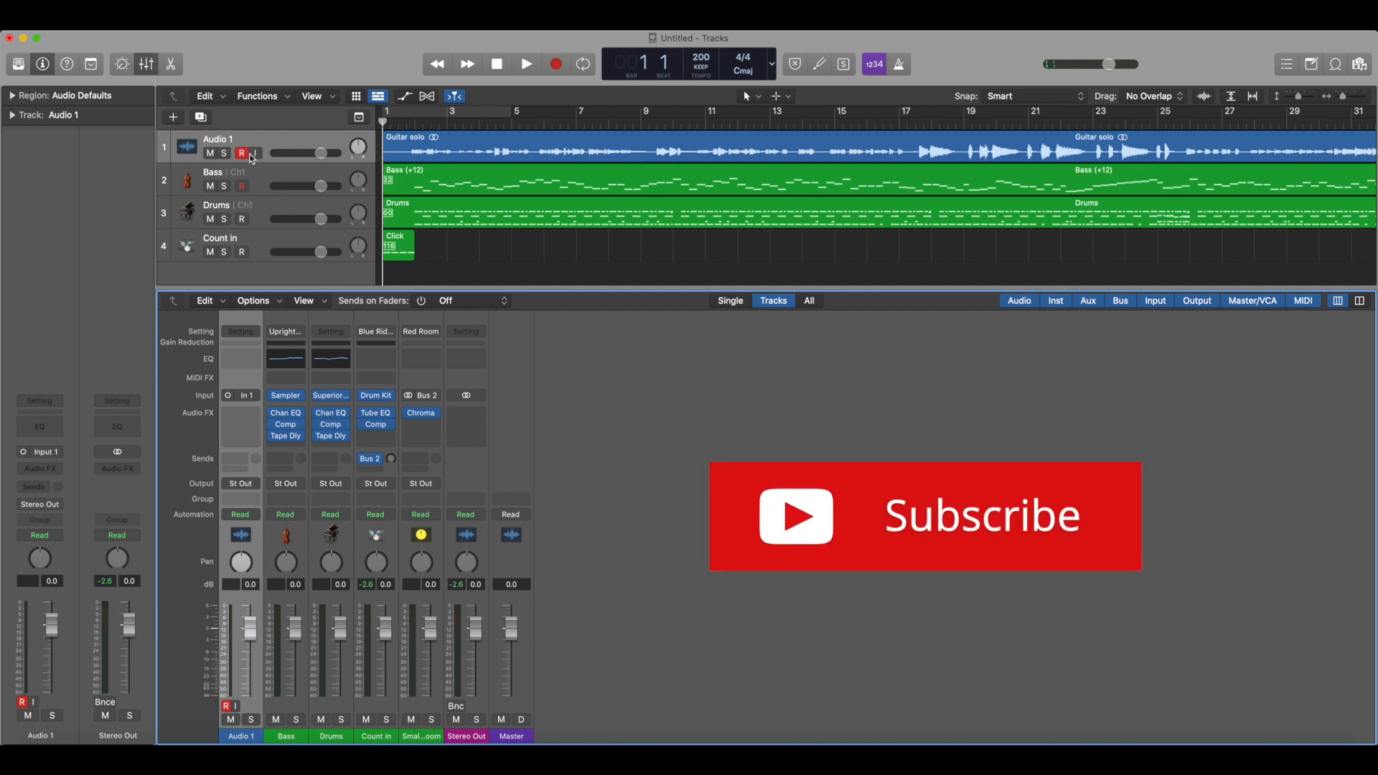